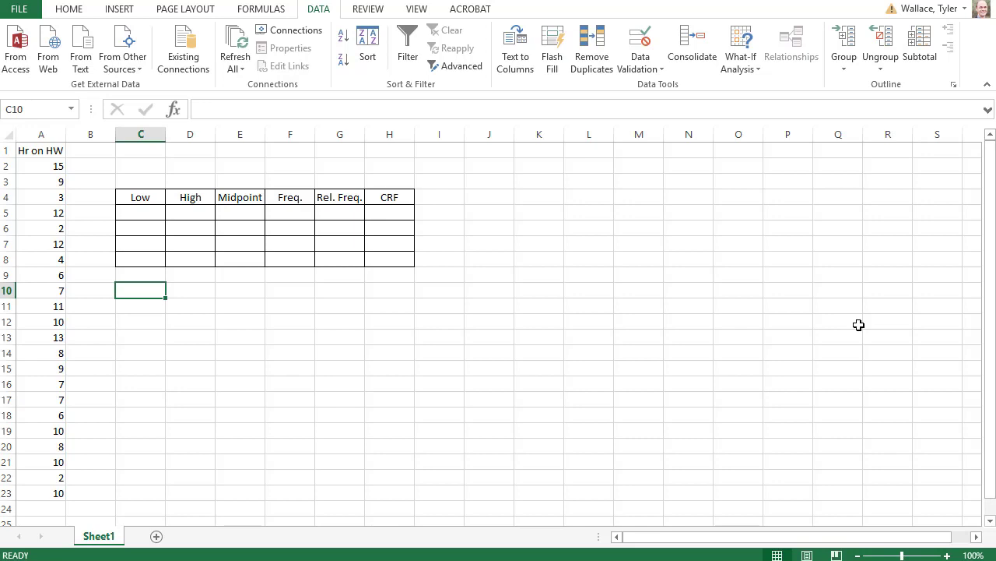
Step: Label C10 'Min' and enter =MIN(A2:A23) in D10, giving 2
{"action": "type", "text": "Min"}
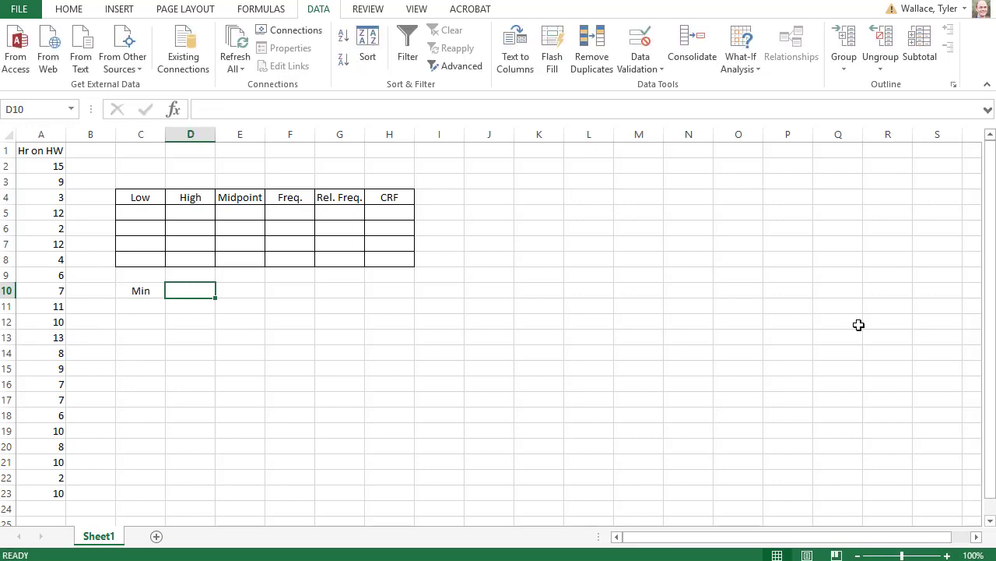
{"action": "type", "text": "="}
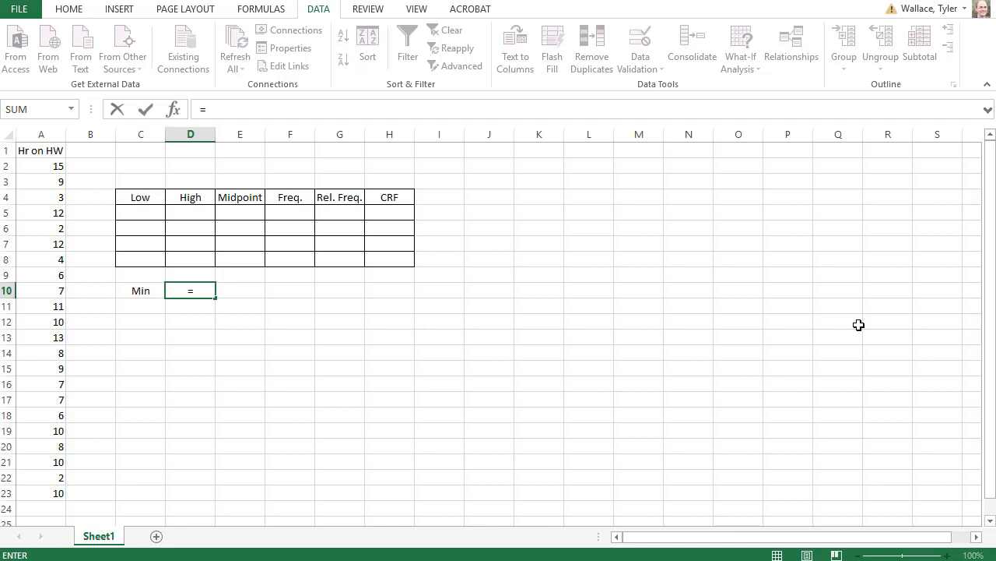
{"action": "type", "text": "min"}
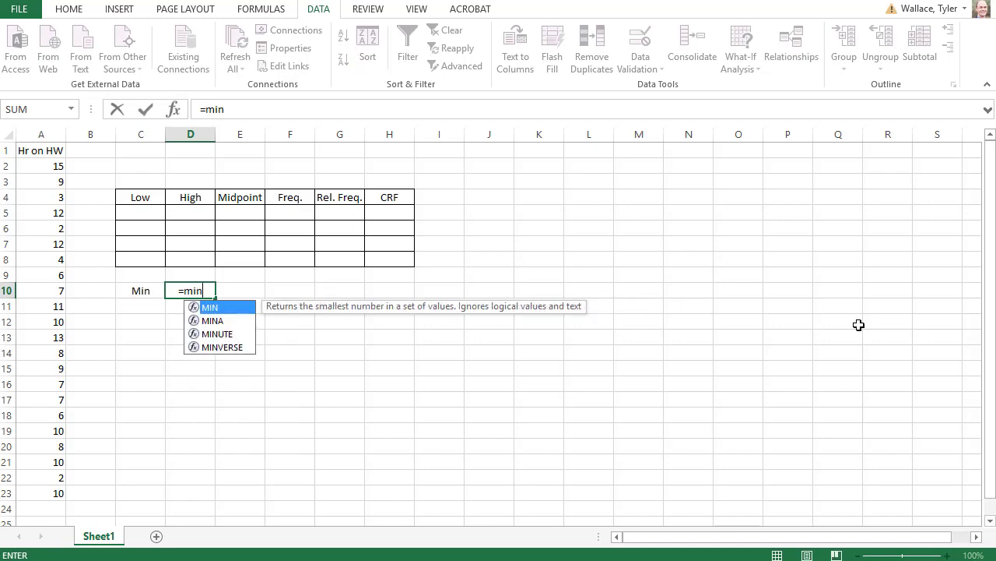
{"action": "type", "text": "("}
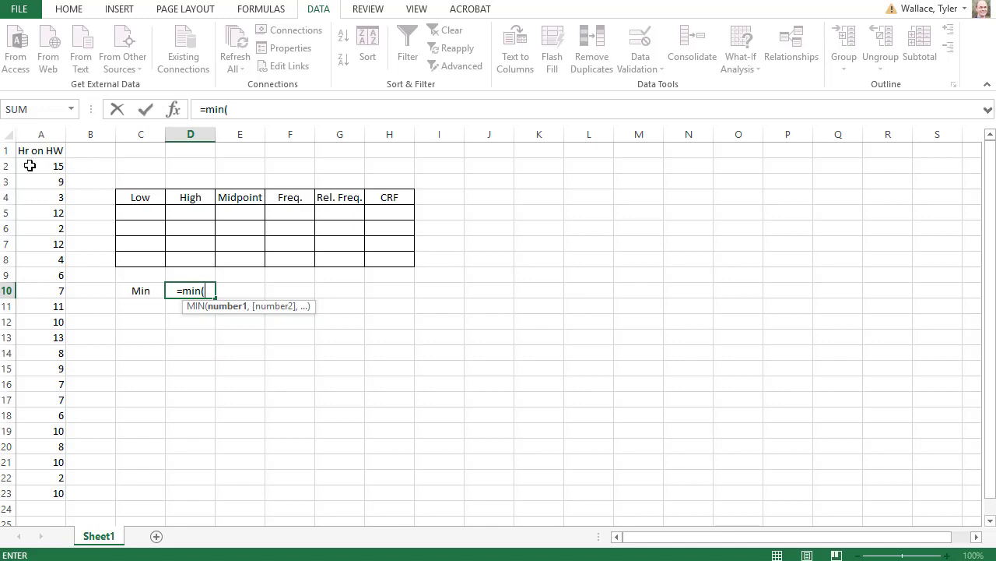
{"action": "left_click_drag", "start_coordinate": [42, 165], "coordinate": [41, 493]}
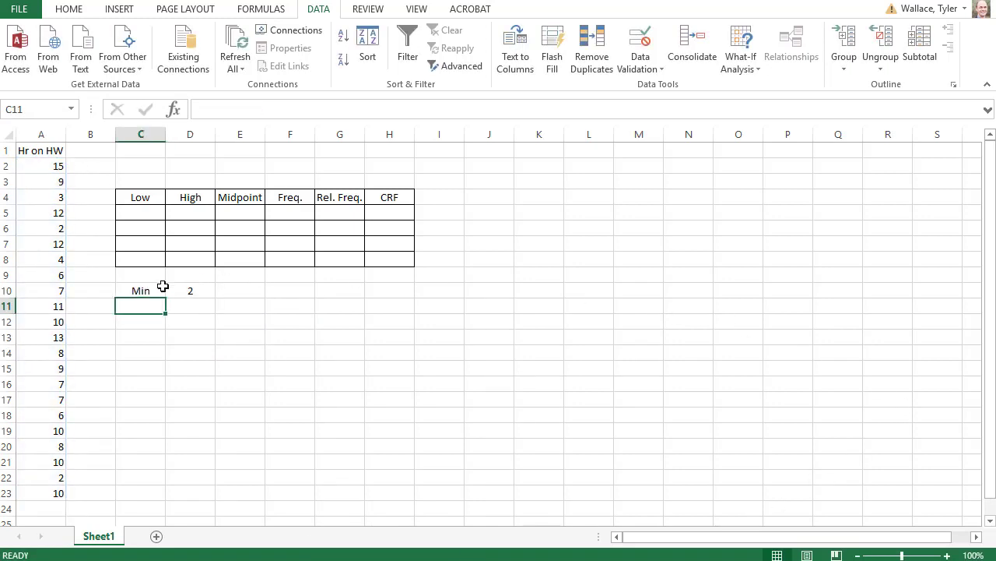
{"action": "mouse_move", "coordinate": [273, 317]}
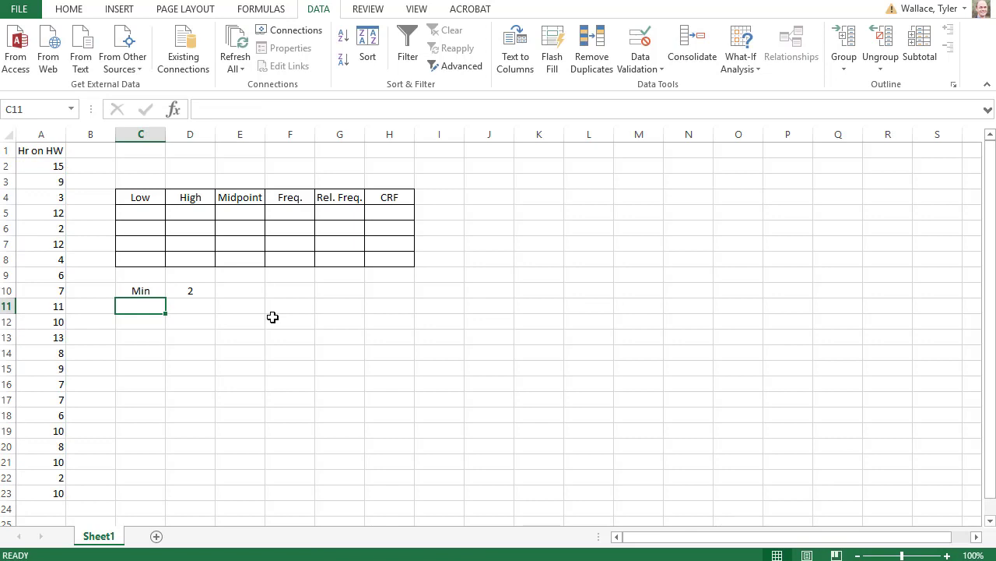
Step: Label C11 'Max' and enter =MAX over the column A hours in D11, giving 15
{"action": "type", "text": "Max"}
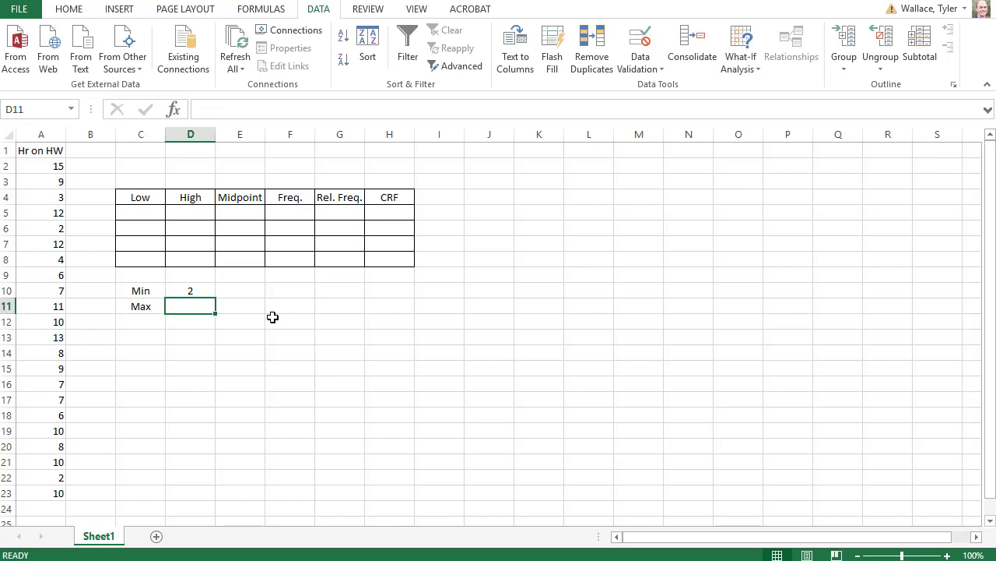
{"action": "type", "text": "=max("}
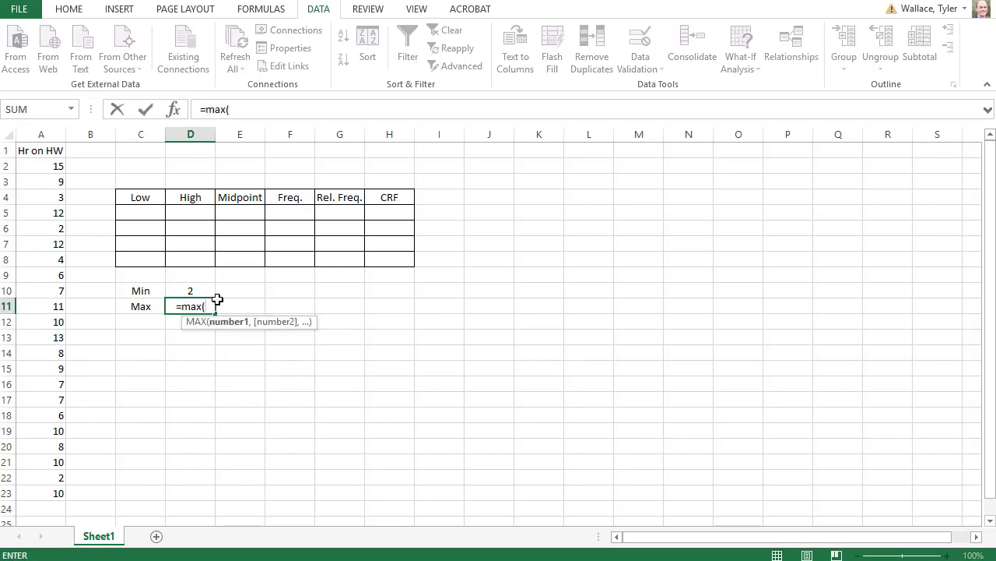
{"action": "left_click_drag", "start_coordinate": [41, 166], "coordinate": [41, 492]}
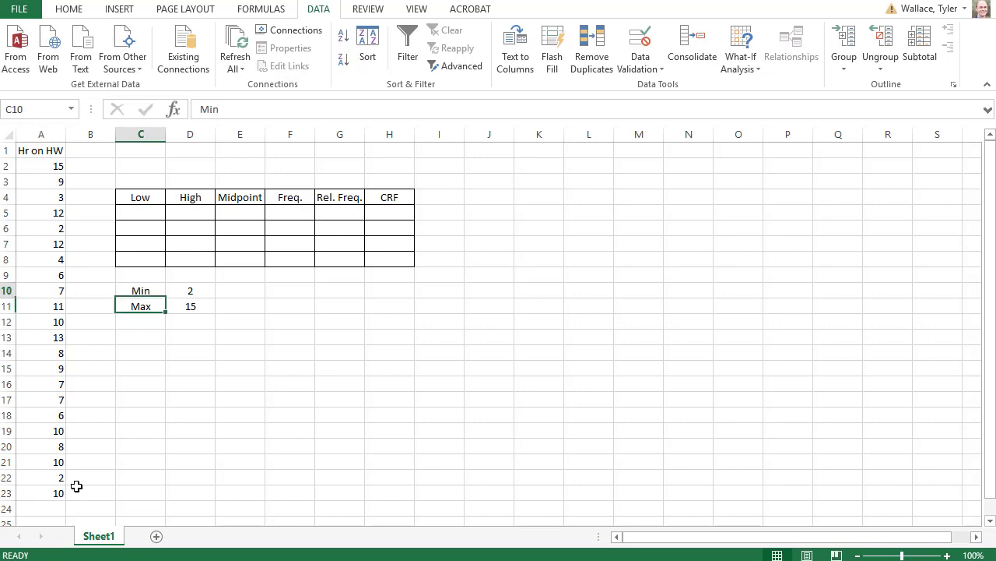
{"action": "left_click", "coordinate": [140, 213]}
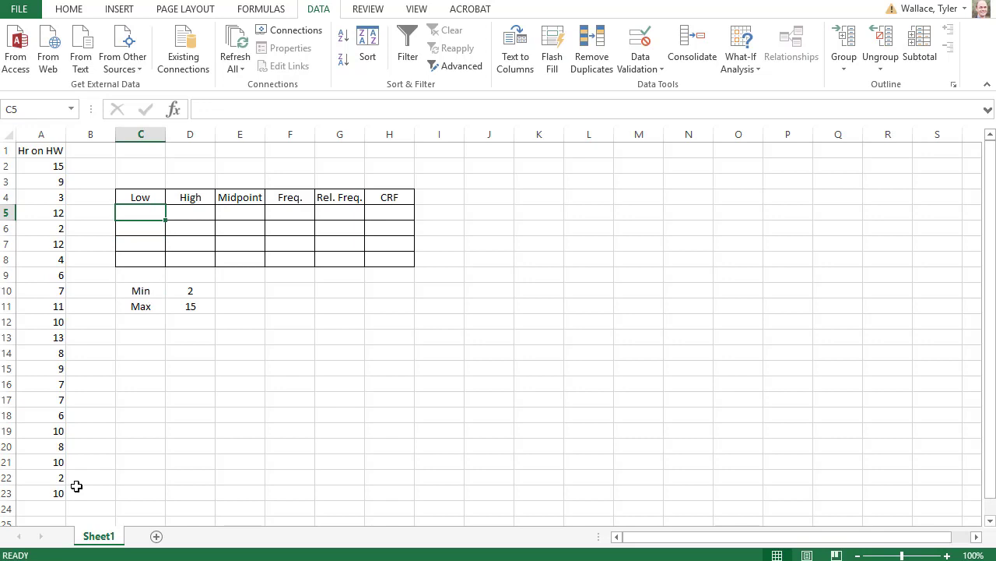
Step: Enter 1.5 as the first Low value in C5 and label C13 'Width'
{"action": "type", "text": "1.5"}
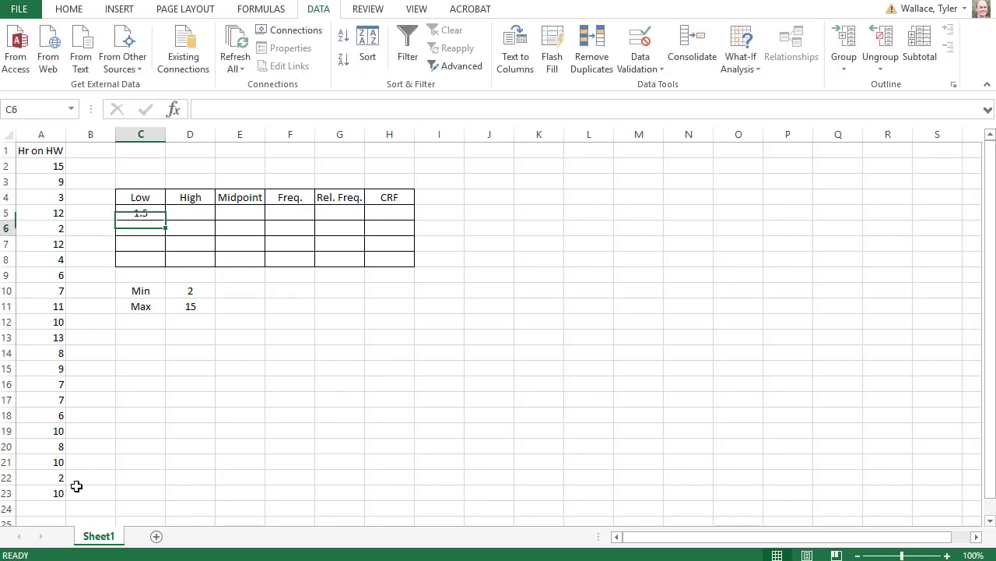
{"action": "left_click", "coordinate": [140, 337]}
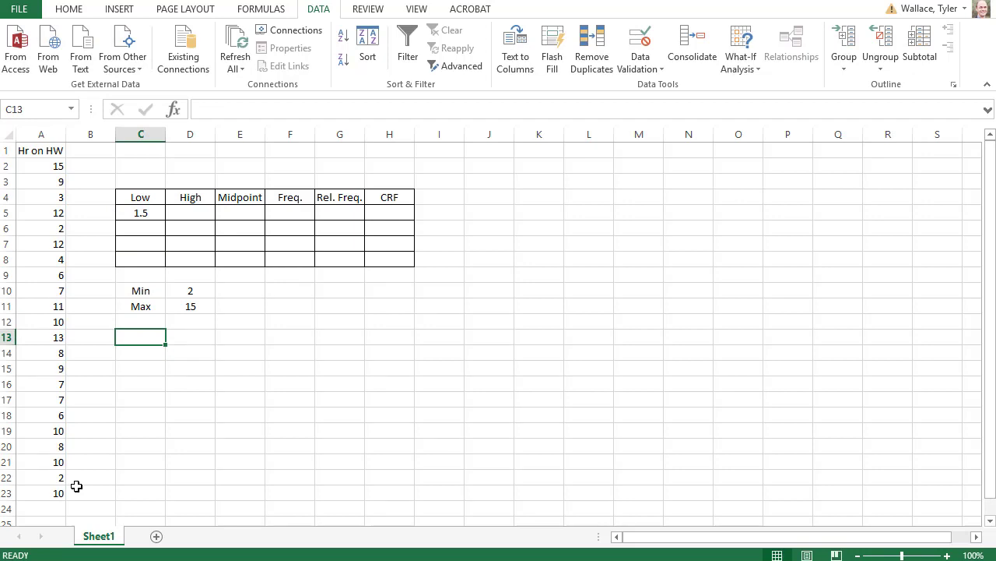
{"action": "type", "text": "Width"}
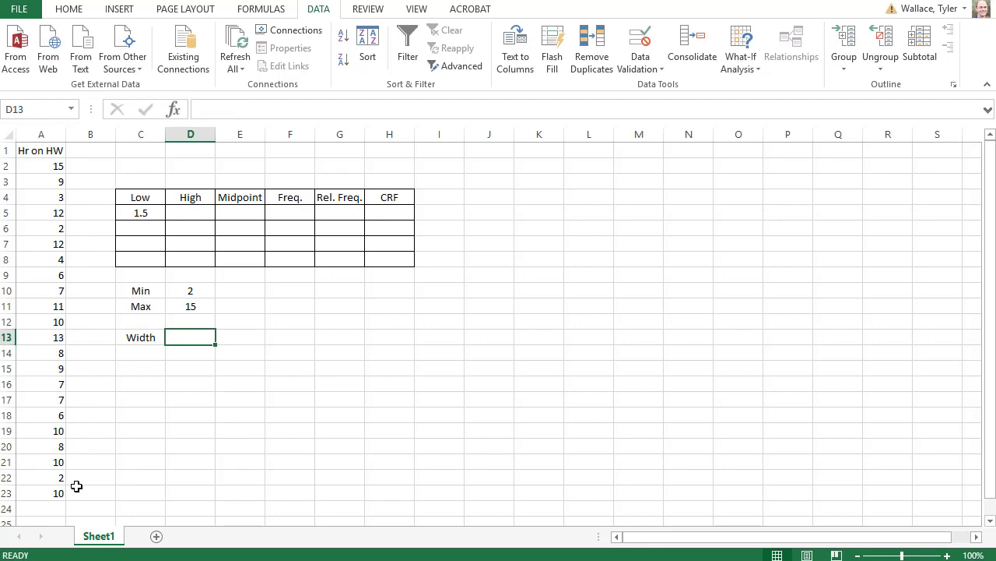
Step: Compute the class width in D13 as =(D11-D10)/4, giving 3.25
{"action": "type", "text": "="}
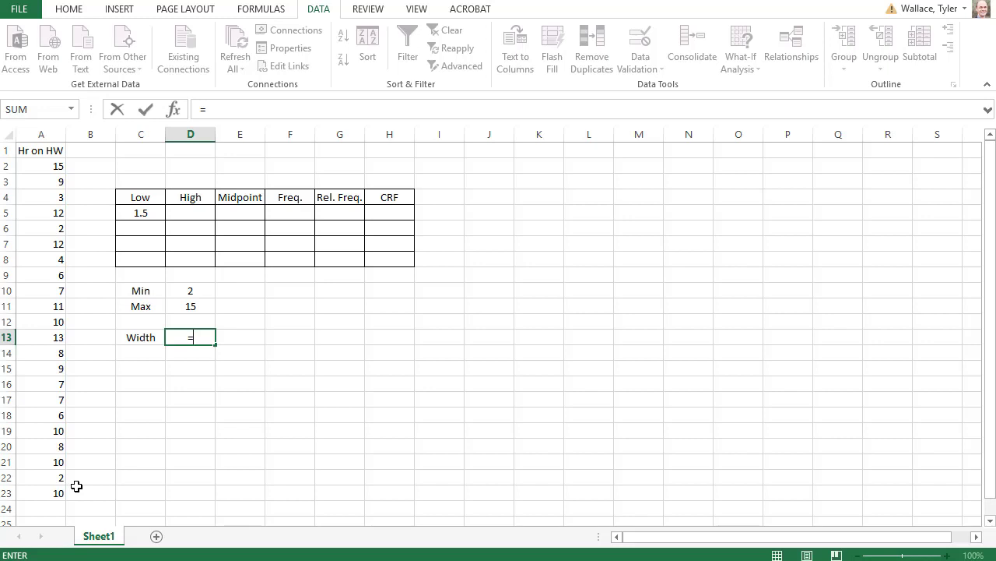
{"action": "type", "text": "("}
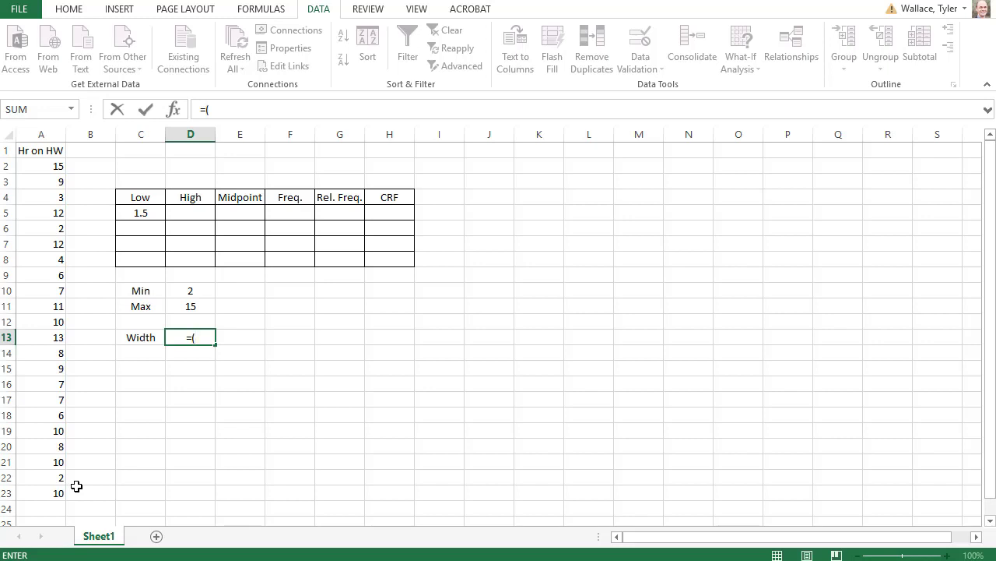
{"action": "mouse_move", "coordinate": [144, 379]}
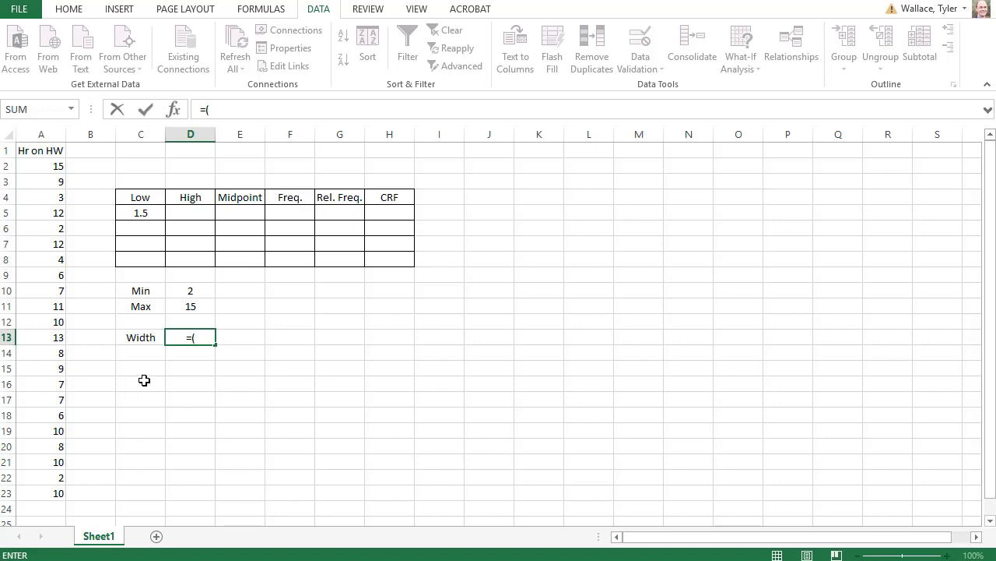
{"action": "left_click", "coordinate": [190, 306]}
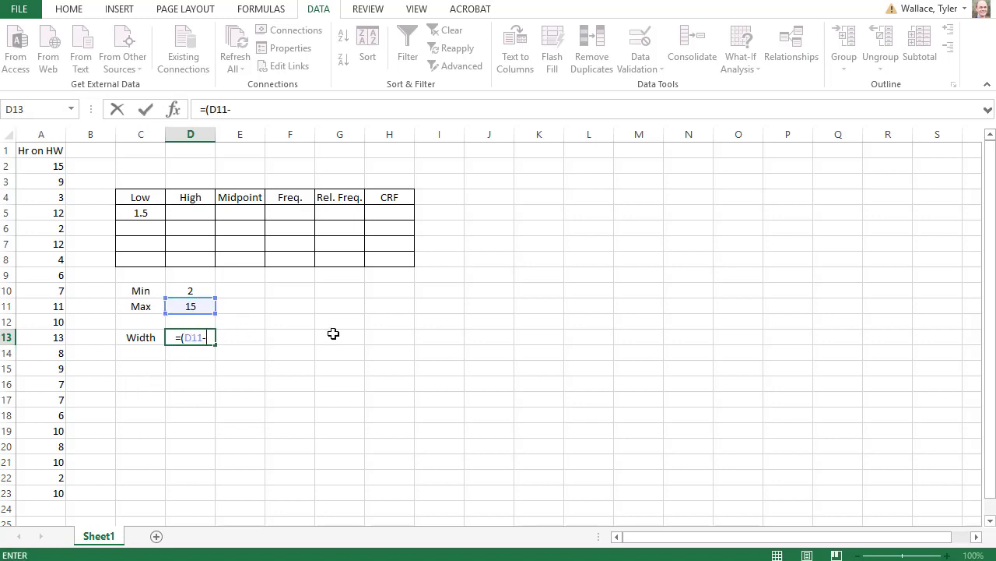
{"action": "left_click", "coordinate": [190, 290]}
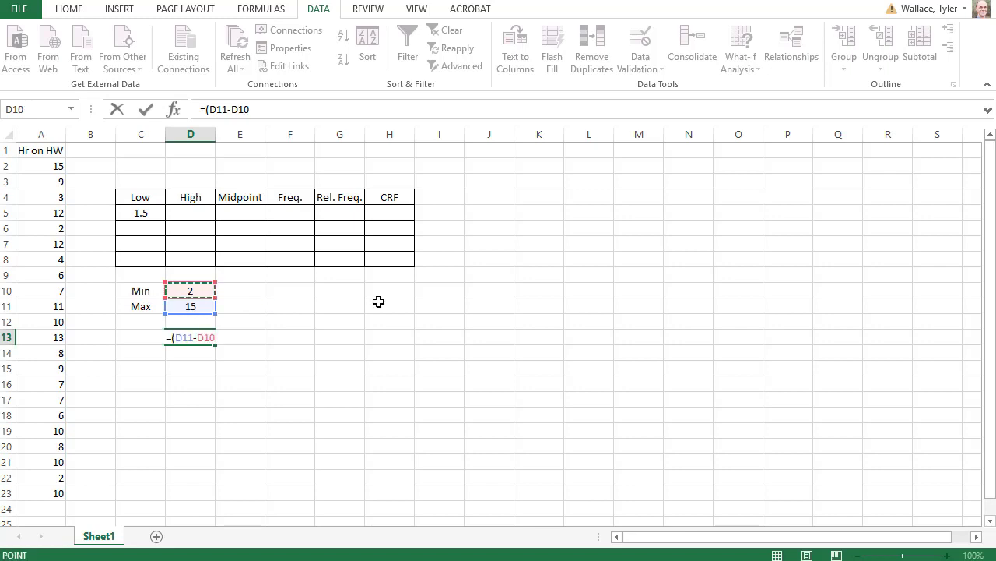
{"action": "type", "text": ")"}
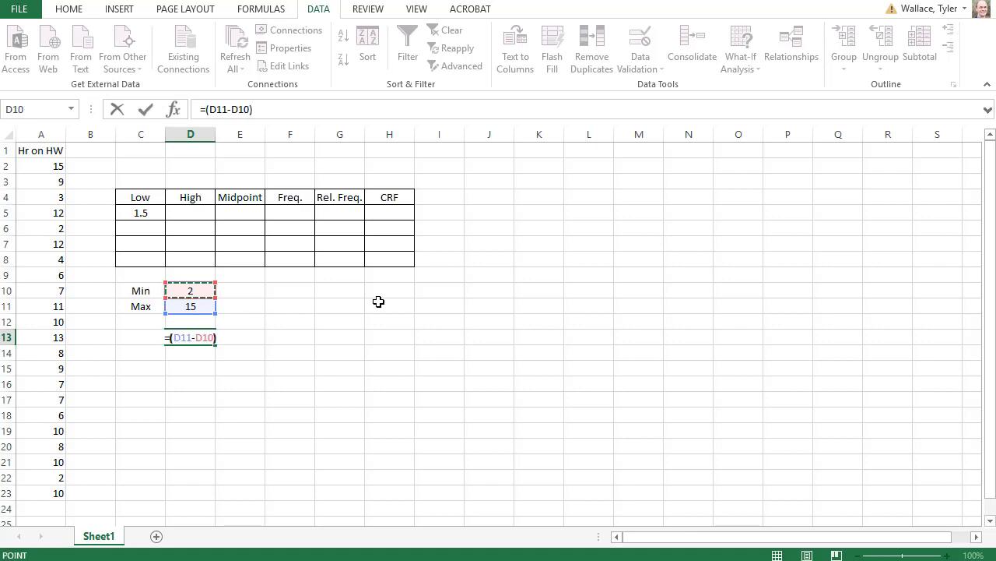
{"action": "type", "text": "/"}
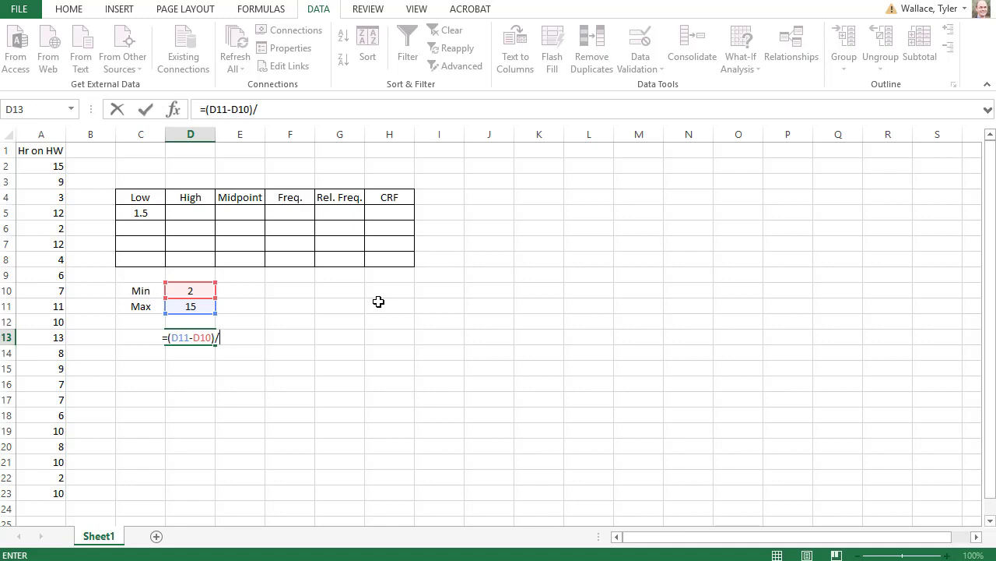
{"action": "type", "text": "4"}
{"action": "left_click", "coordinate": [141, 337]}
{"action": "type", "text": "Width"}
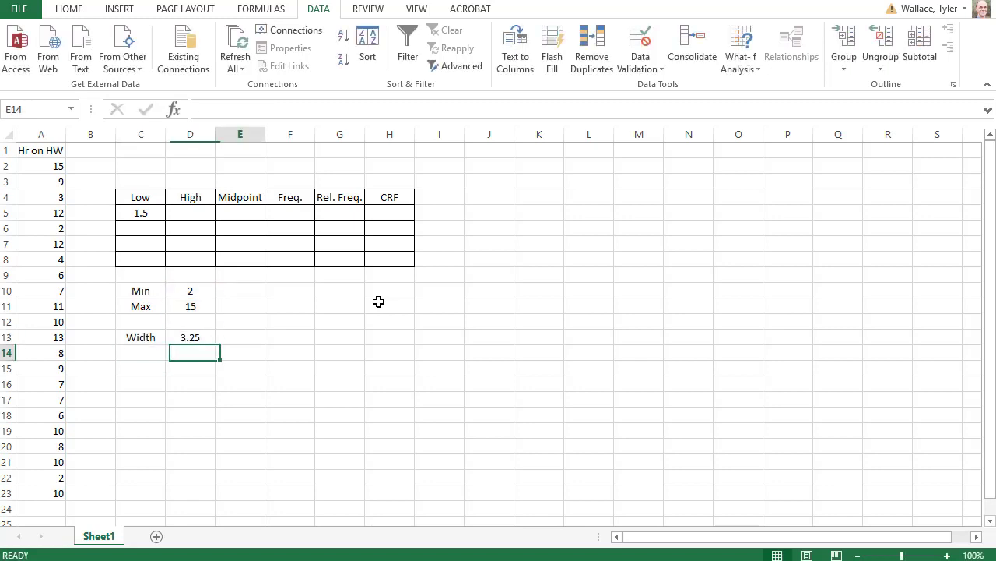
{"action": "left_click", "coordinate": [240, 336]}
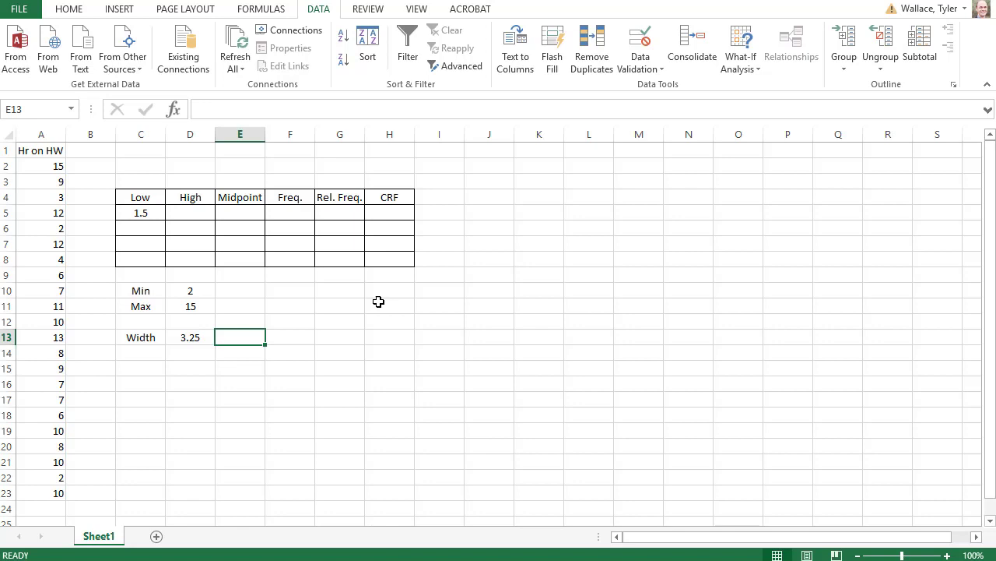
Step: Enter a rounded width of 4 in E13 and set the first High to =C5+E13, giving 5.5
{"action": "type", "text": "4"}
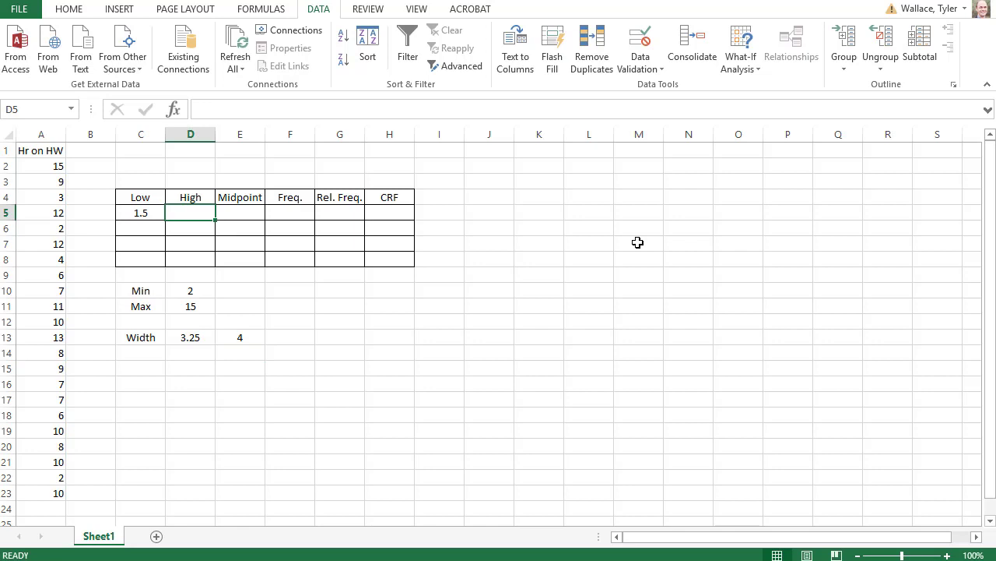
{"action": "type", "text": "="}
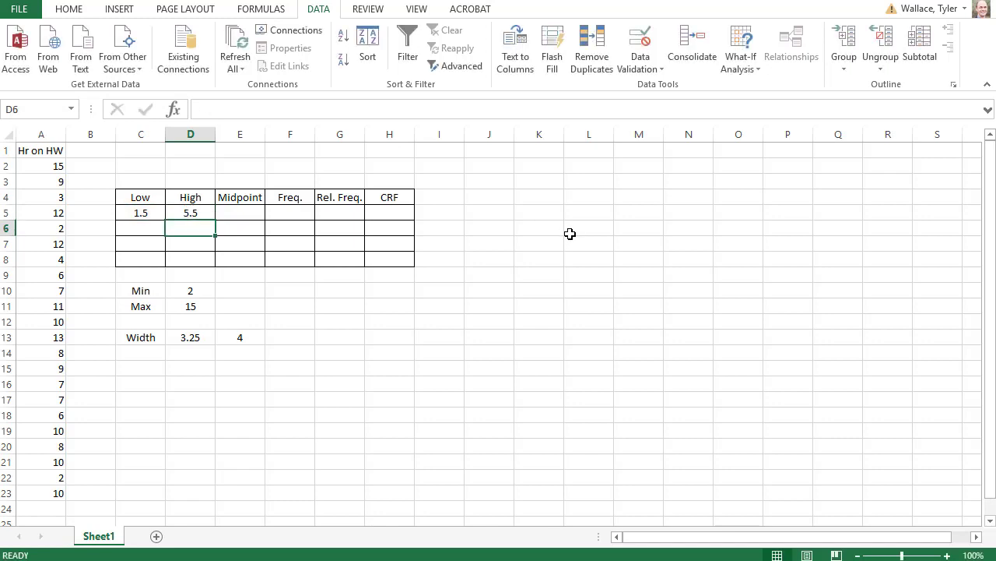
{"action": "left_click", "coordinate": [141, 228]}
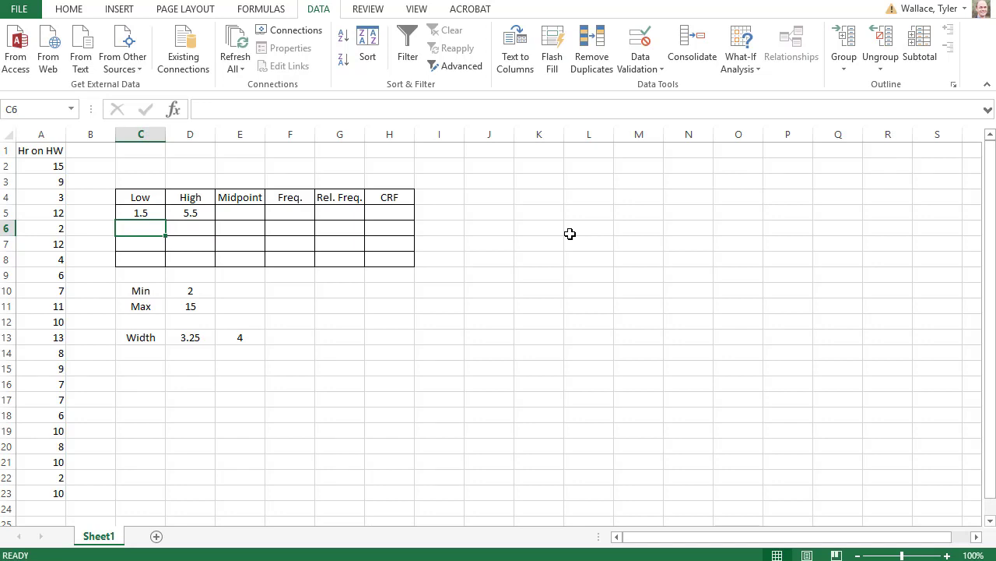
Step: Set the second Low equal to the first High and fill the class limits down to row 8
{"action": "type", "text": "=D5"}
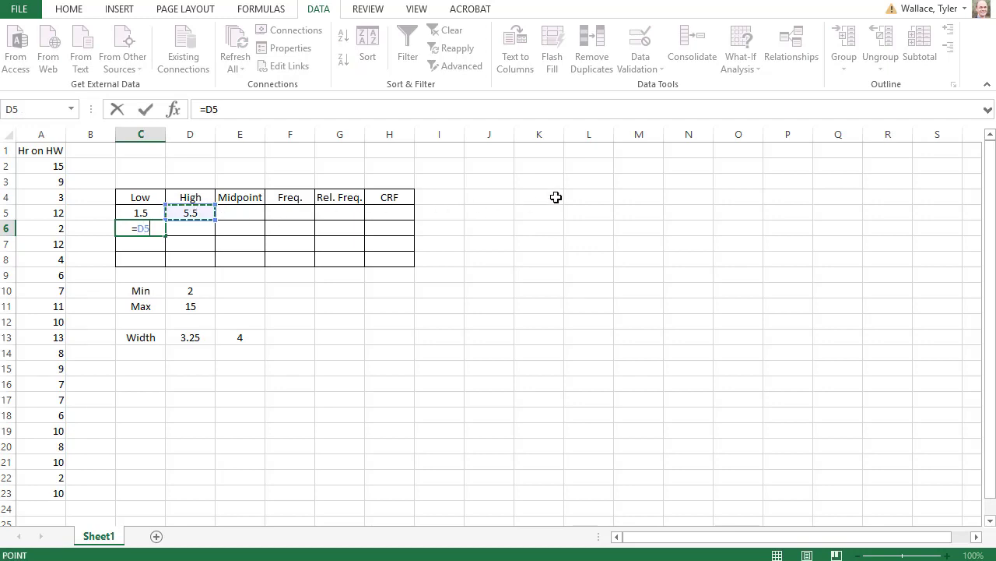
{"action": "key", "text": "Enter"}
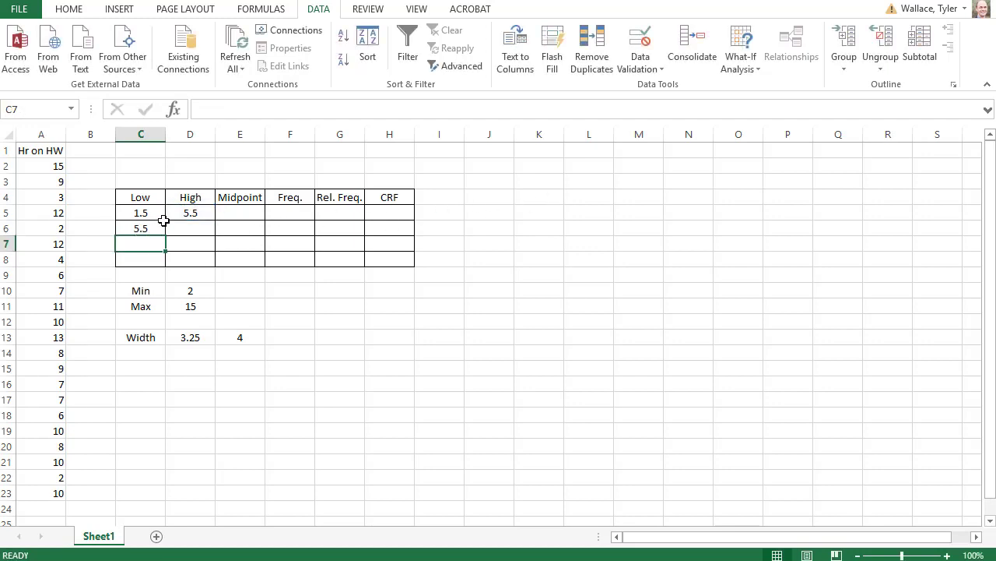
{"action": "left_click", "coordinate": [190, 213]}
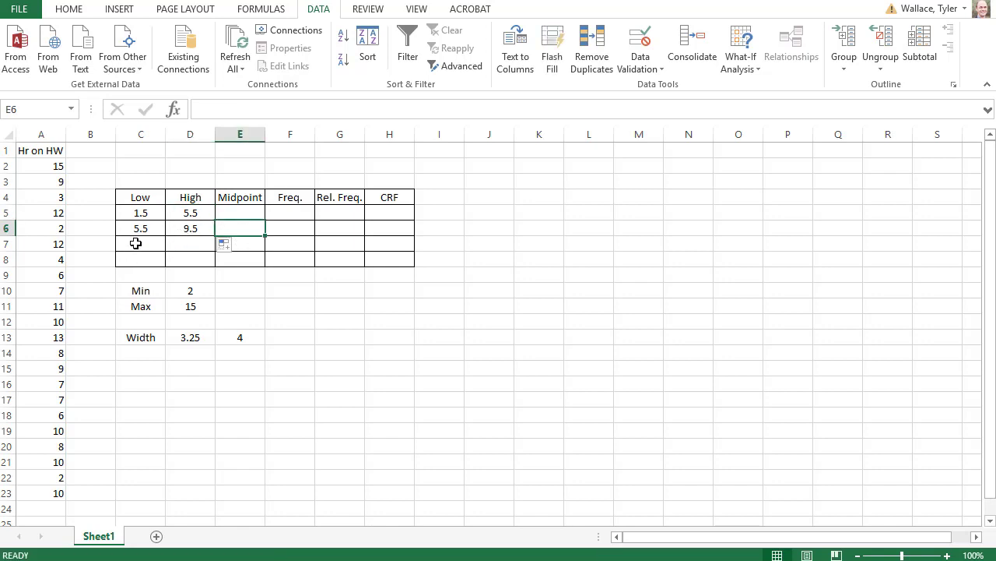
{"action": "left_click", "coordinate": [140, 228]}
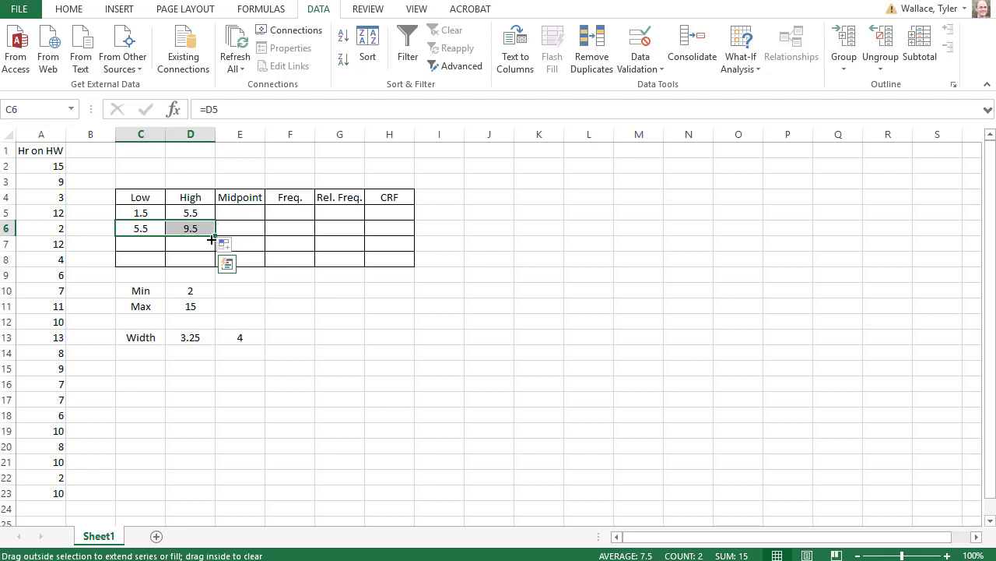
{"action": "left_click_drag", "start_coordinate": [214, 233], "coordinate": [214, 269]}
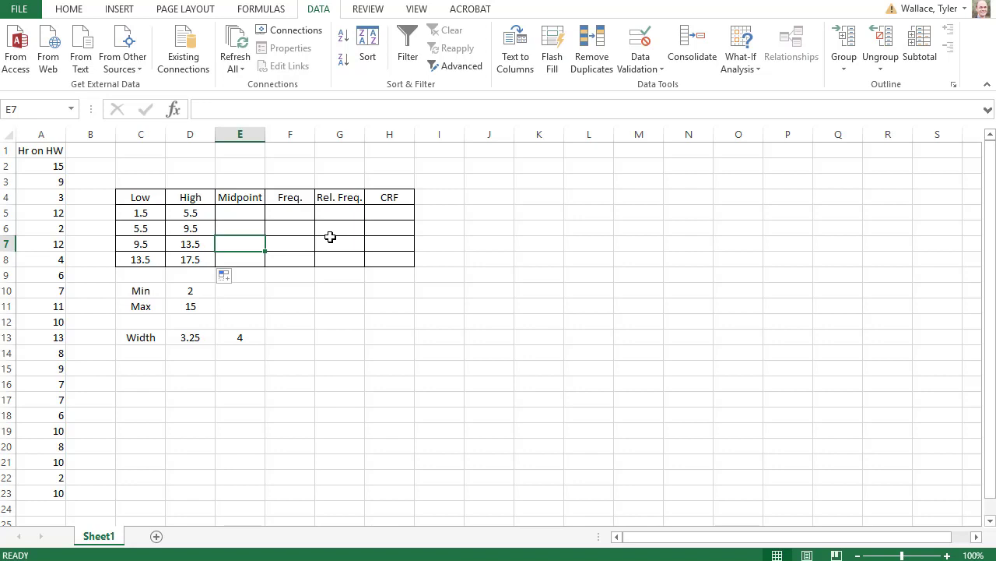
Step: Enter the first Midpoint in E5 as =(C5+C6)/2, giving 3.5
{"action": "left_click", "coordinate": [240, 213]}
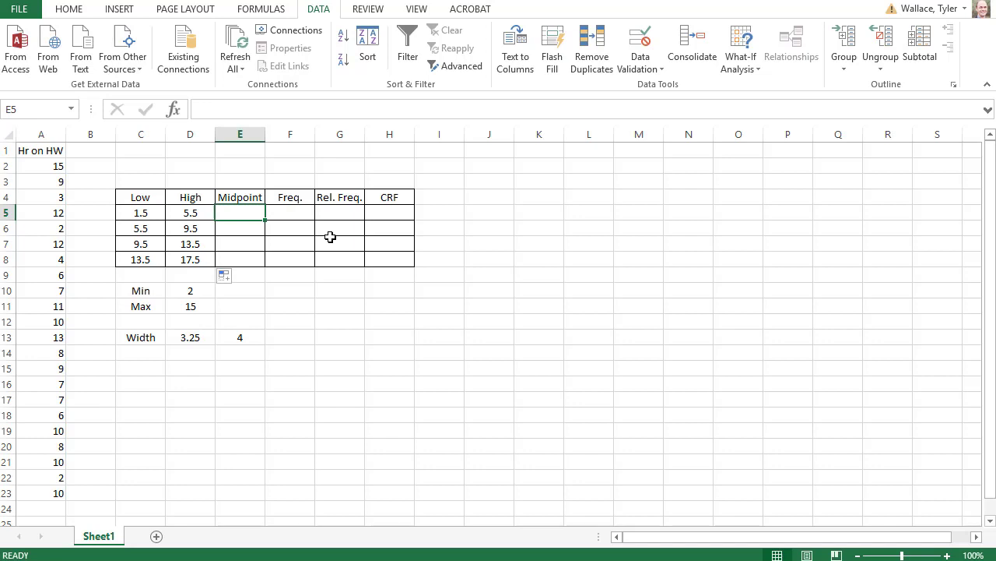
{"action": "type", "text": "=("}
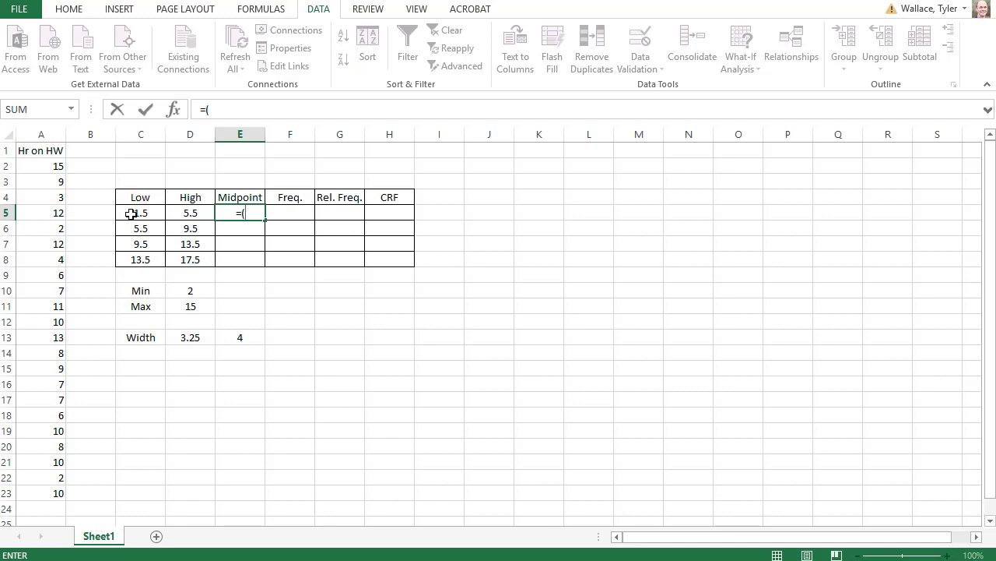
{"action": "left_click", "coordinate": [140, 213]}
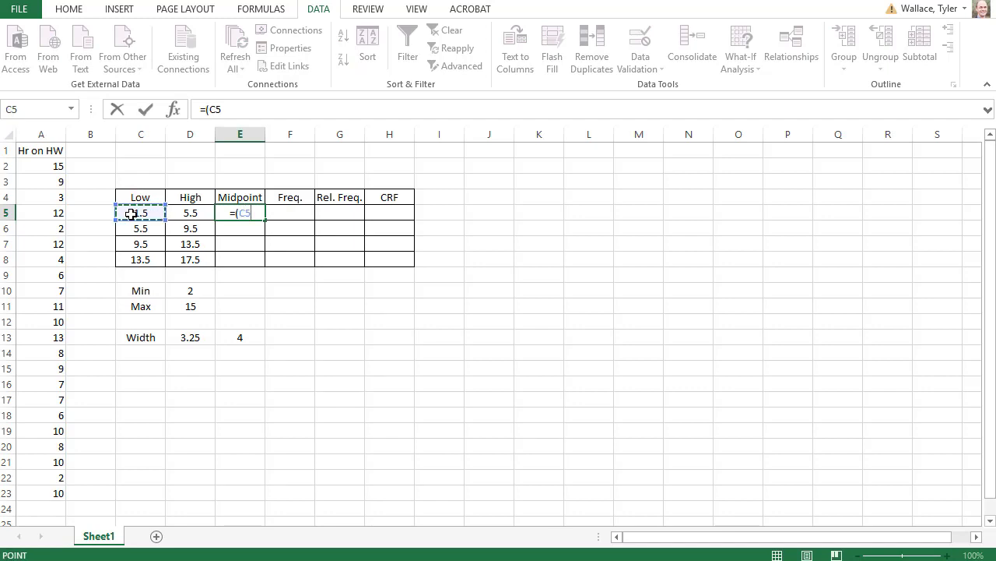
{"action": "type", "text": "+"}
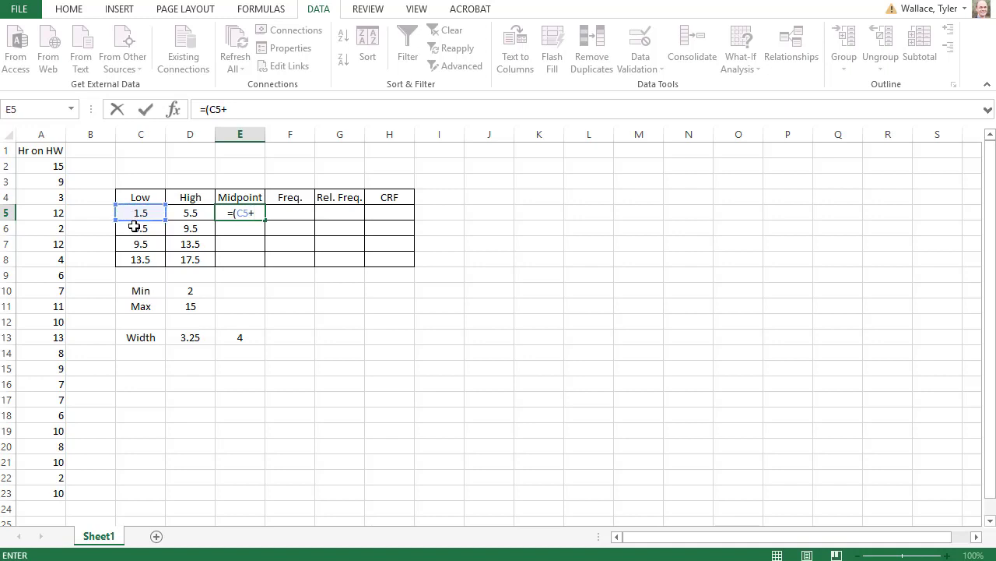
{"action": "left_click", "coordinate": [140, 228]}
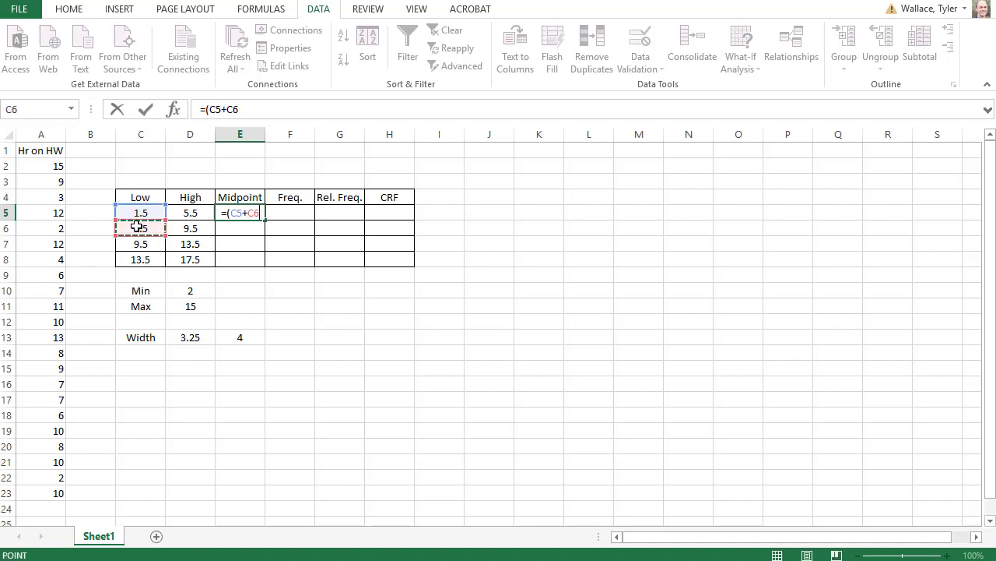
{"action": "type", "text": "/2"}
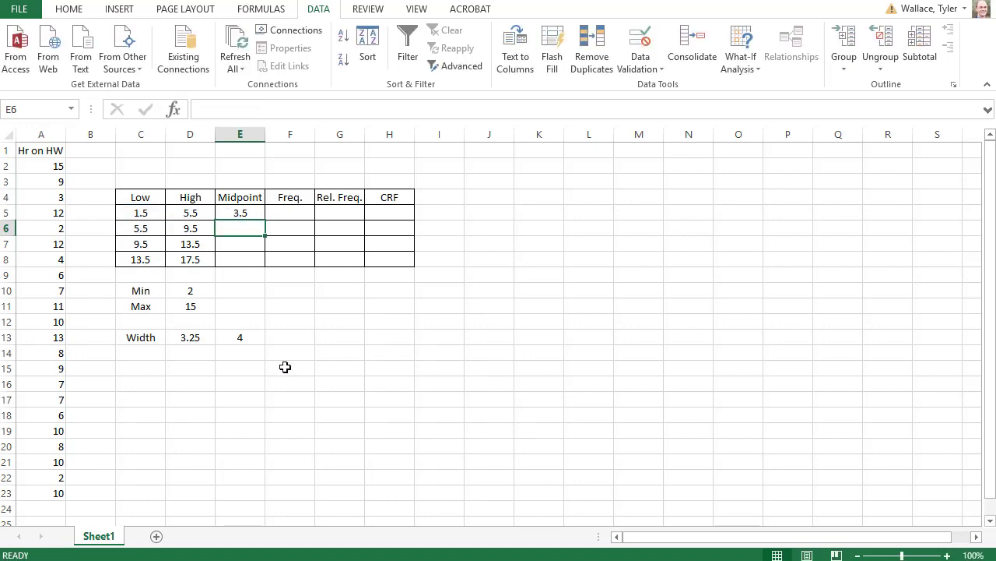
{"action": "mouse_move", "coordinate": [357, 367]}
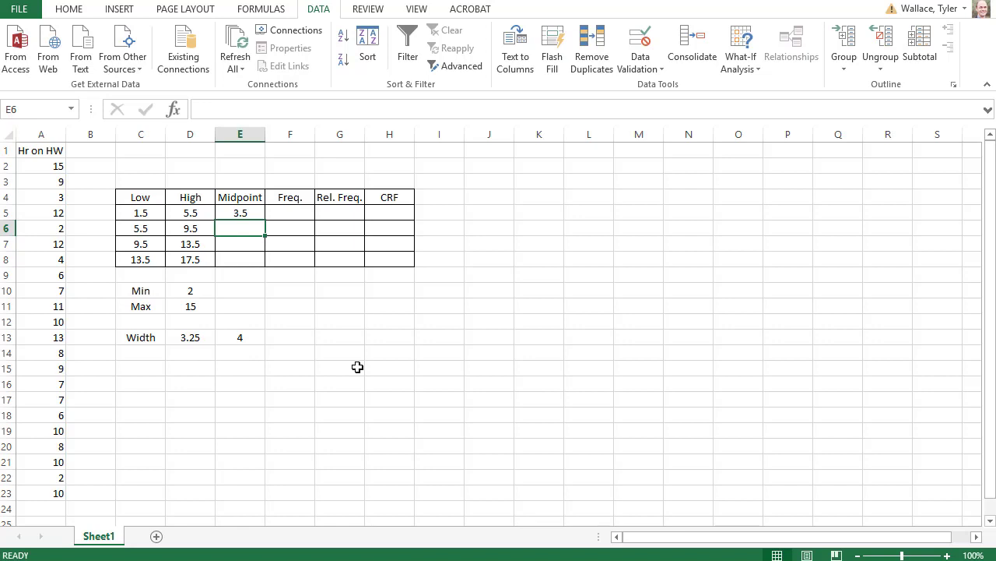
Step: Set E6 to =E5+4 and fill it down to E8, giving 7.5, 11.5, 15.5
{"action": "type", "text": "="}
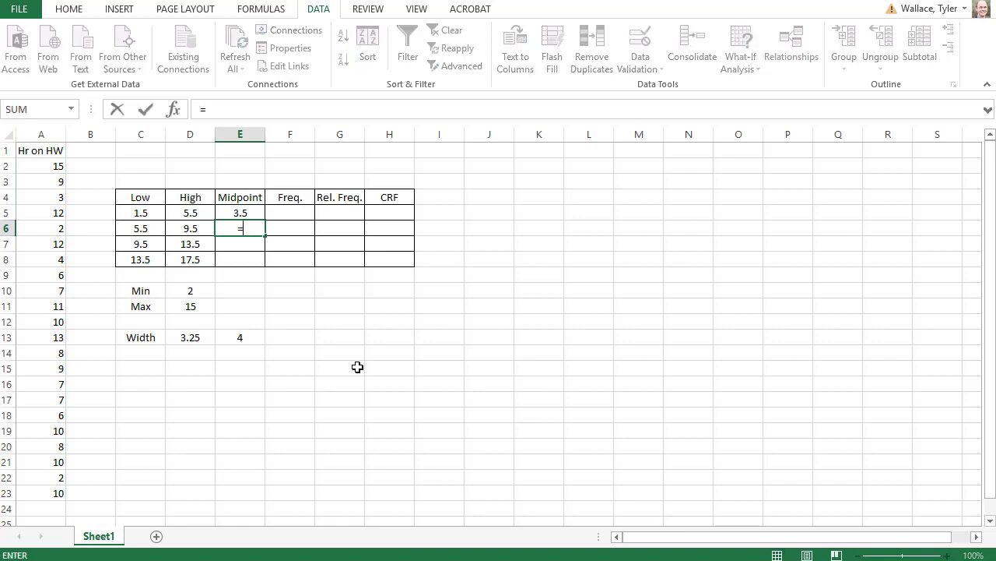
{"action": "left_click", "coordinate": [240, 212]}
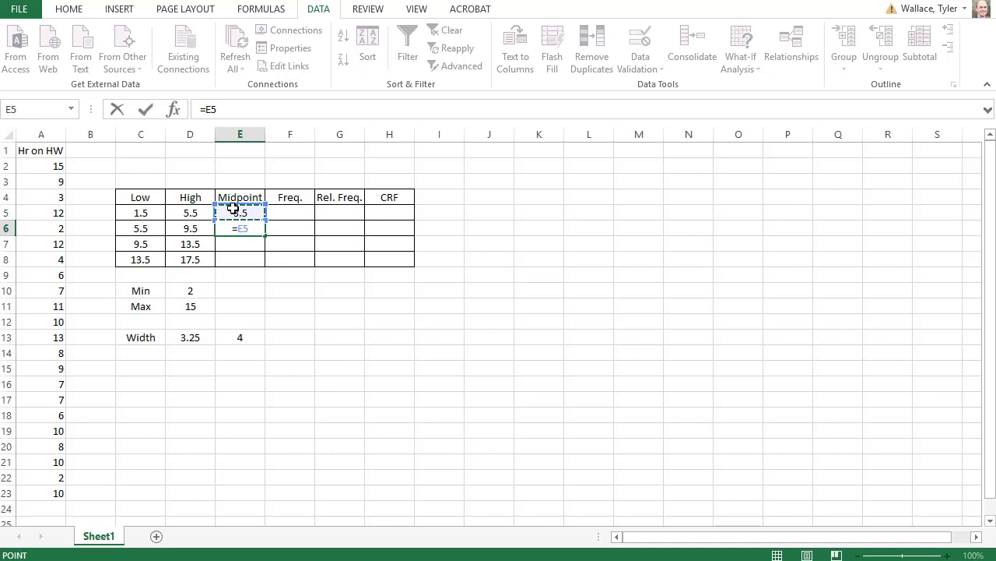
{"action": "type", "text": "+"}
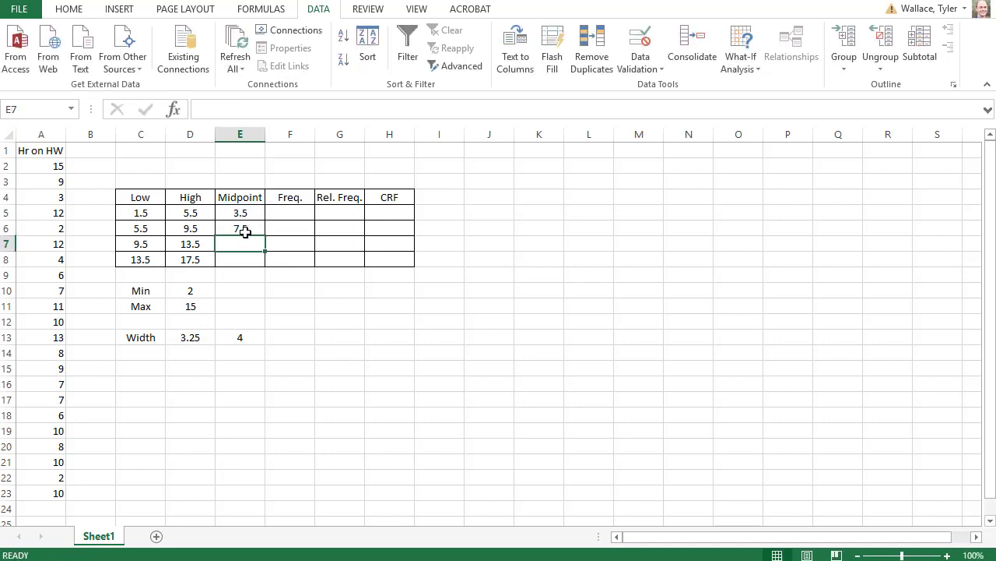
{"action": "left_click", "coordinate": [240, 228]}
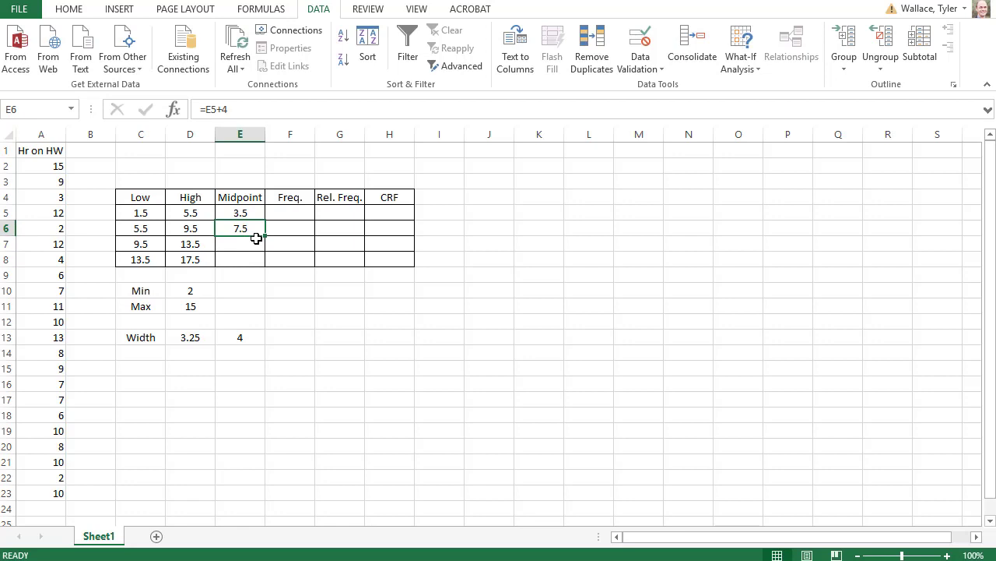
{"action": "mouse_move", "coordinate": [259, 240]}
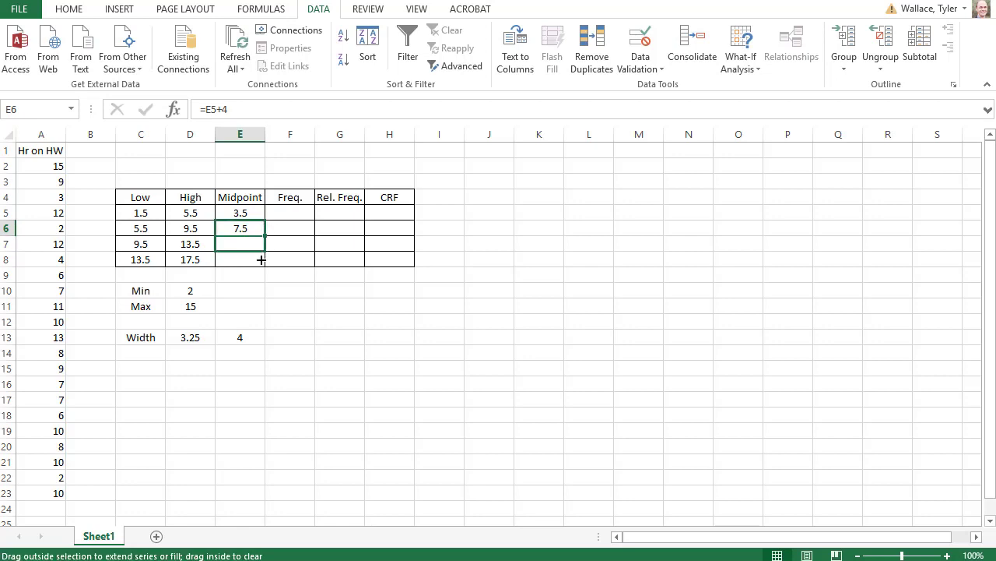
{"action": "left_click_drag", "start_coordinate": [240, 228], "coordinate": [240, 259]}
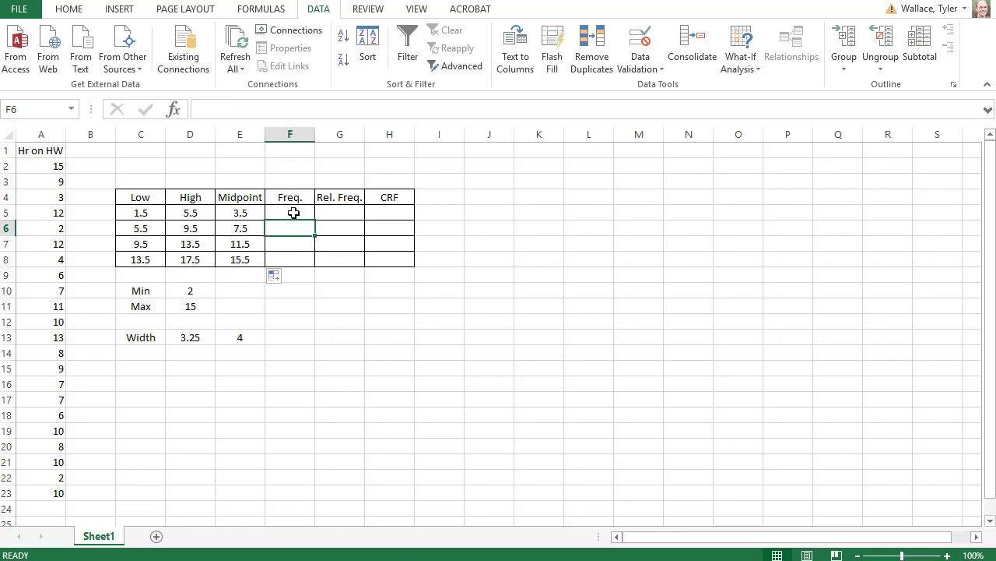
{"action": "left_click", "coordinate": [290, 212]}
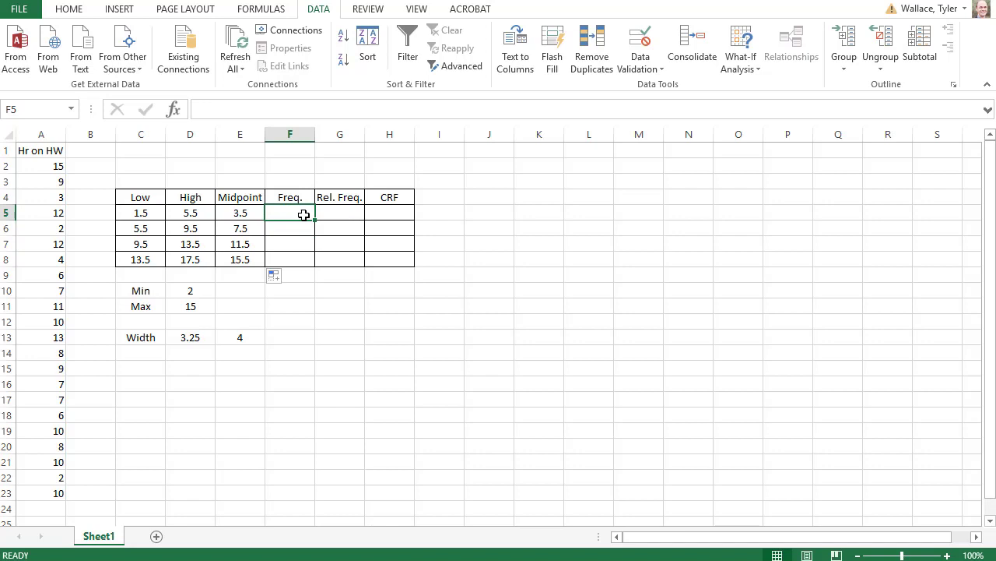
{"action": "mouse_move", "coordinate": [36, 177]}
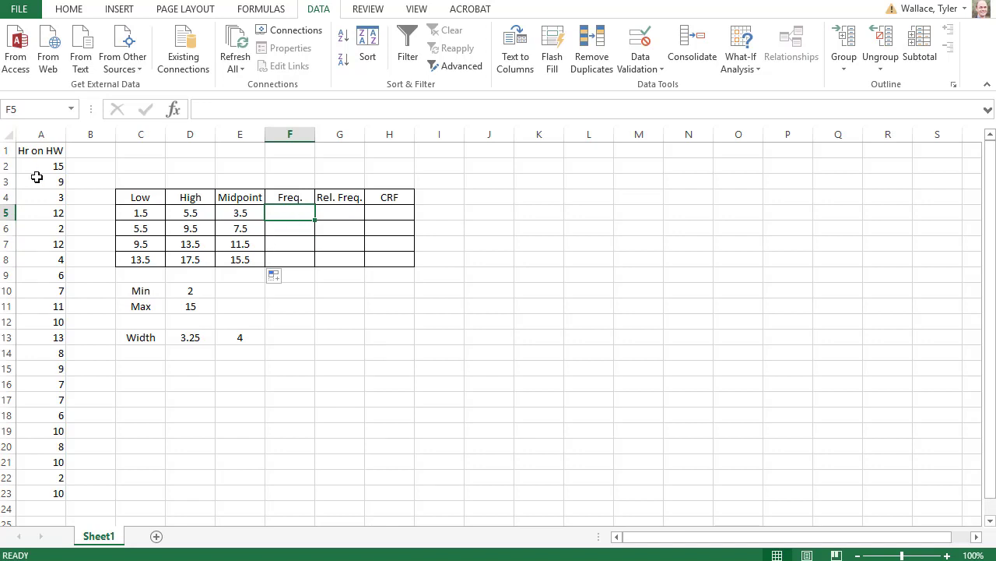
Step: Sort homework hours A2:A23 smallest to largest, then select the first class's values
{"action": "left_click_drag", "start_coordinate": [41, 166], "coordinate": [42, 493]}
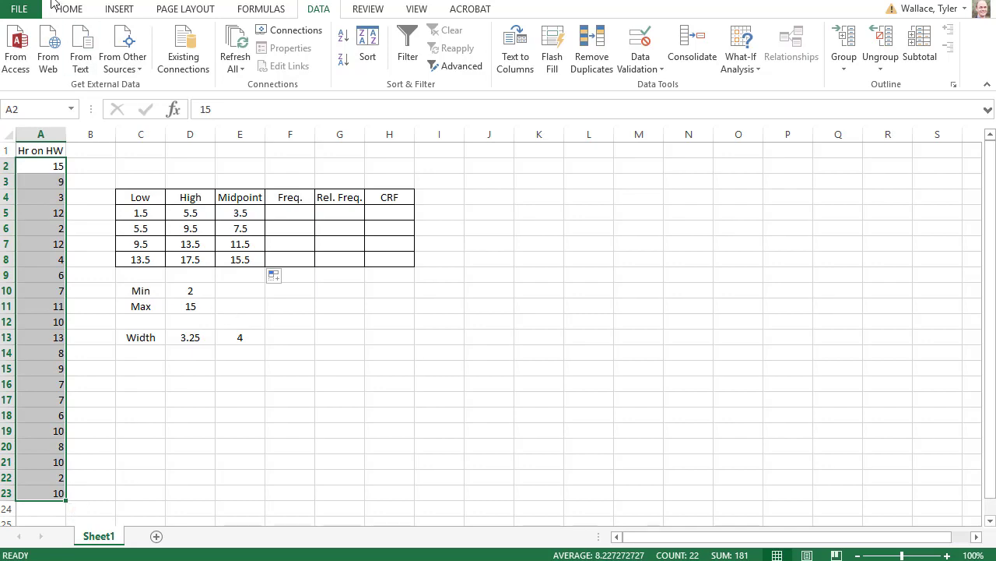
{"action": "left_click", "coordinate": [185, 9]}
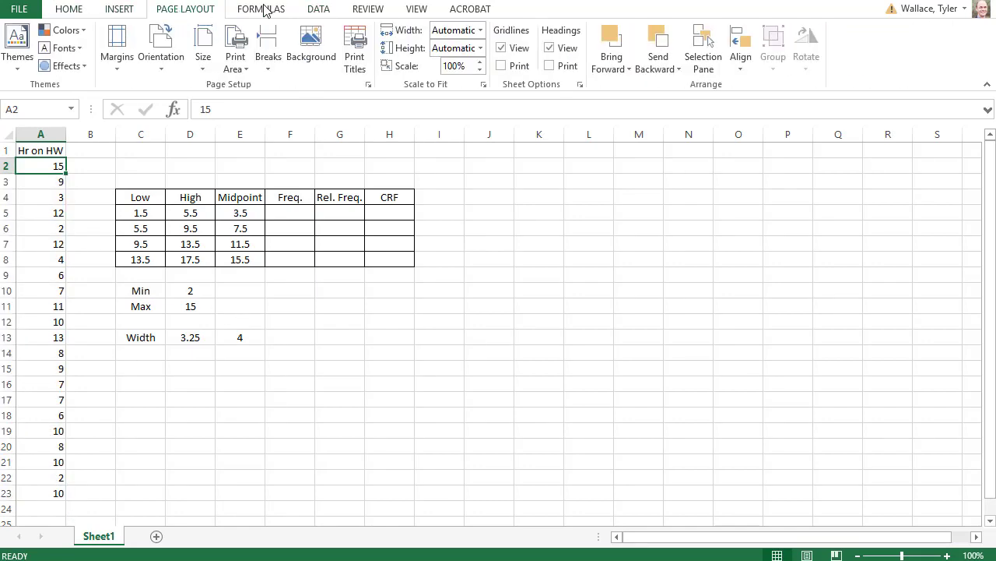
{"action": "left_click", "coordinate": [318, 8]}
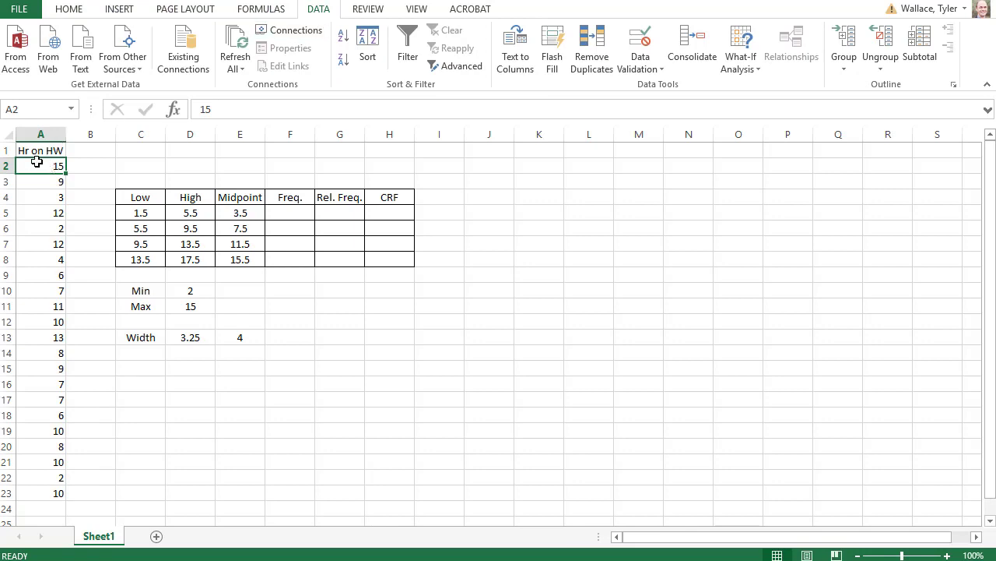
{"action": "left_click_drag", "start_coordinate": [40, 165], "coordinate": [41, 492]}
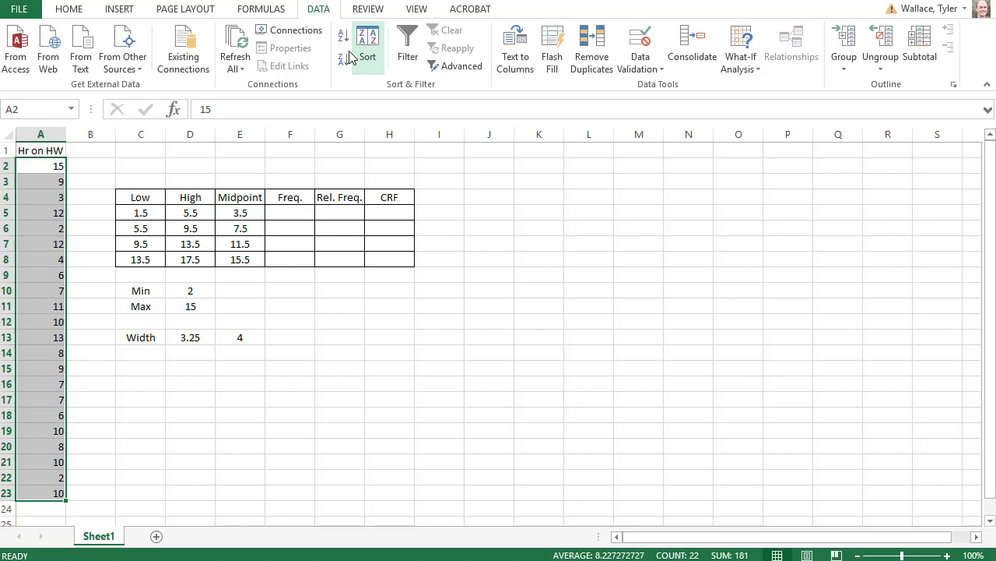
{"action": "mouse_move", "coordinate": [343, 36]}
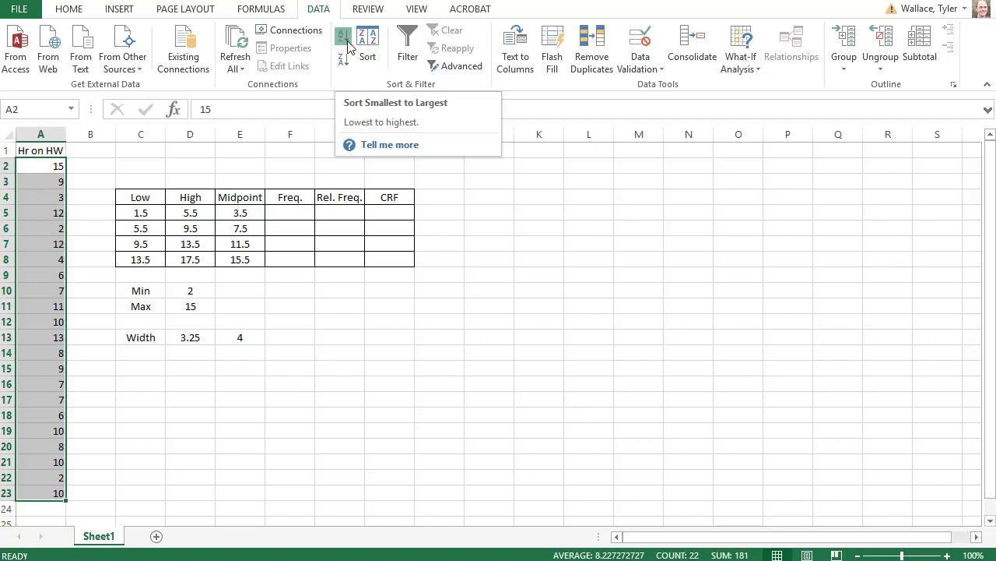
{"action": "left_click", "coordinate": [343, 39]}
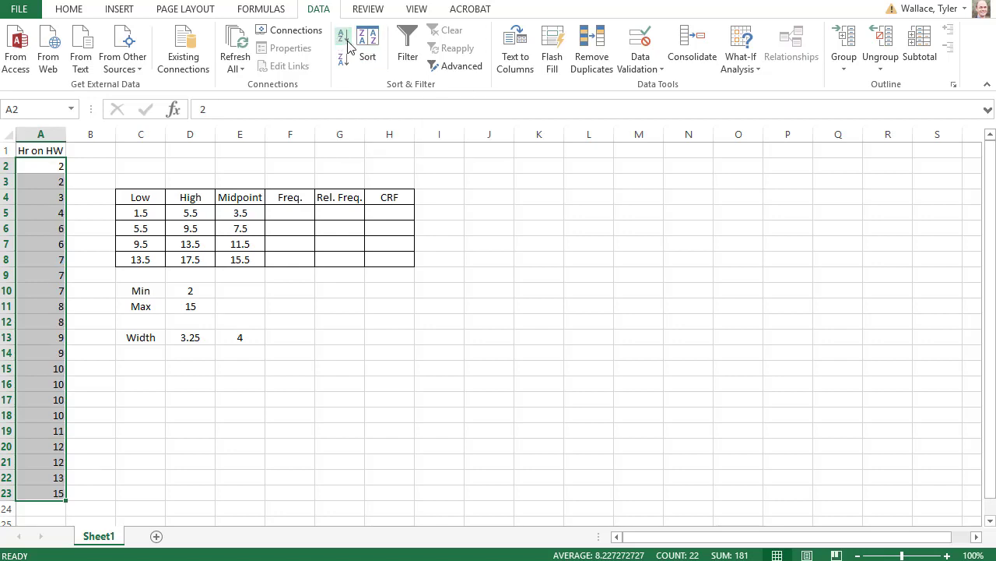
{"action": "left_click", "coordinate": [91, 196]}
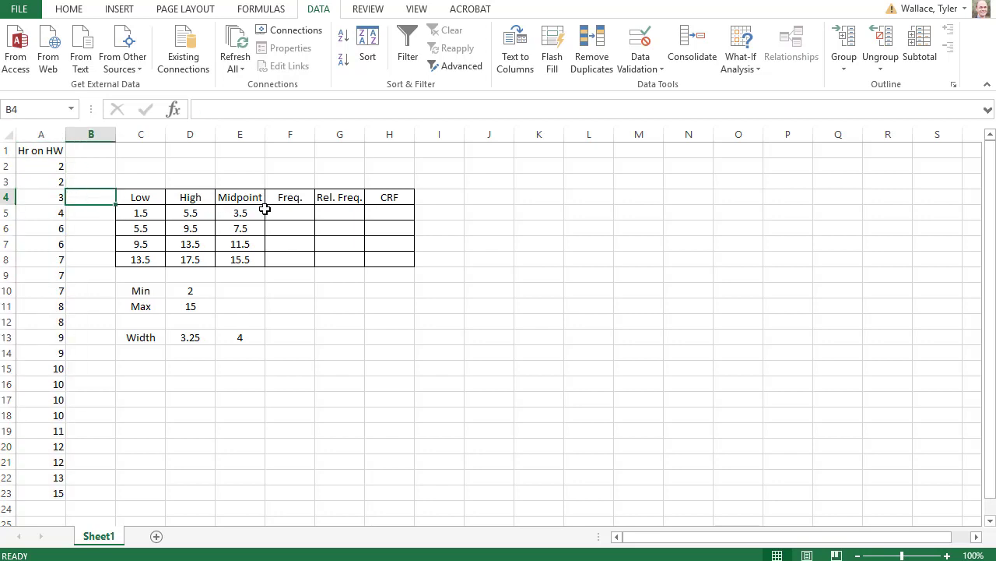
{"action": "mouse_move", "coordinate": [41, 165]}
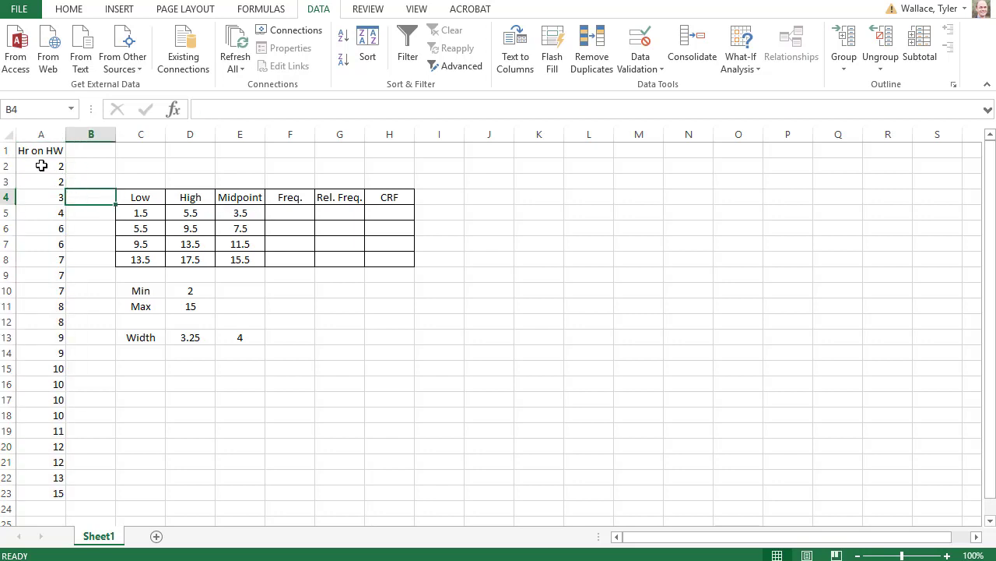
{"action": "left_click_drag", "start_coordinate": [41, 166], "coordinate": [42, 213]}
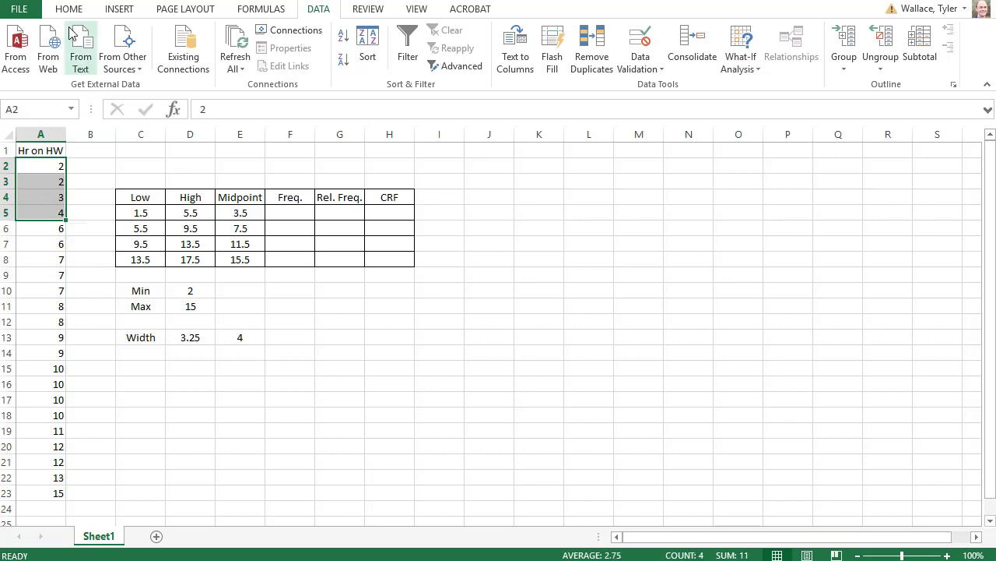
Step: Enter Freq. counts of 4 and 9 for the first two classes
{"action": "left_click", "coordinate": [69, 8]}
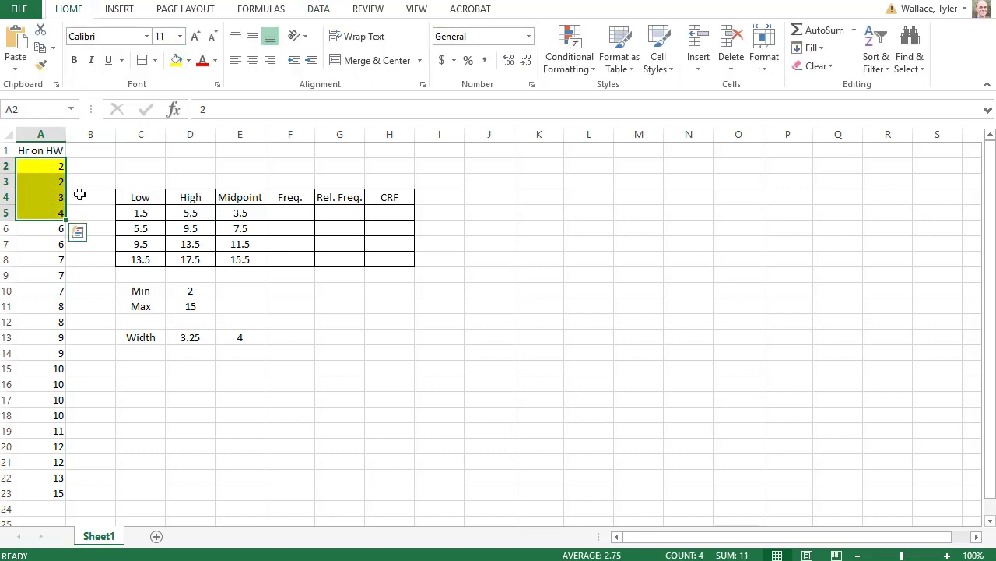
{"action": "left_click", "coordinate": [290, 213]}
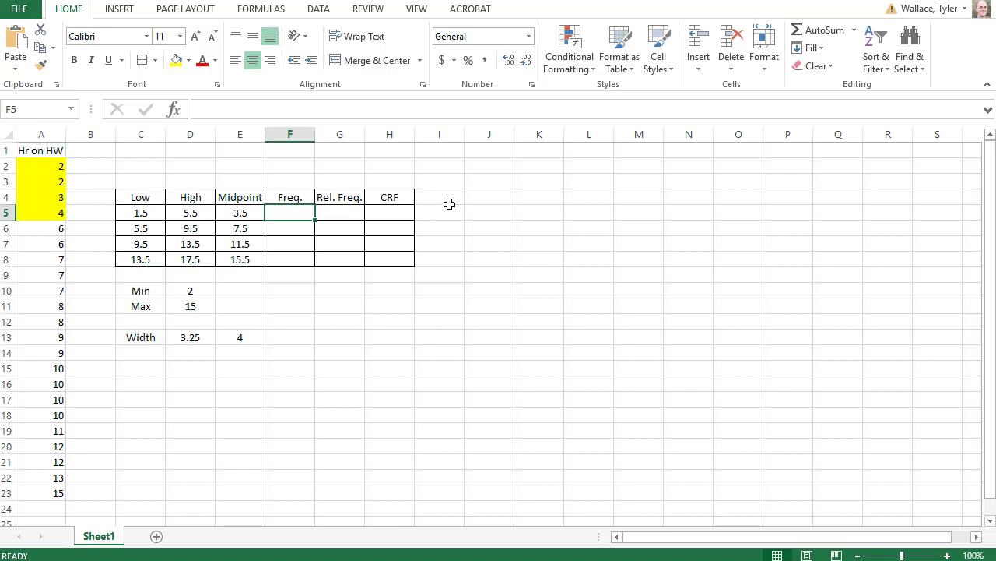
{"action": "type", "text": "4"}
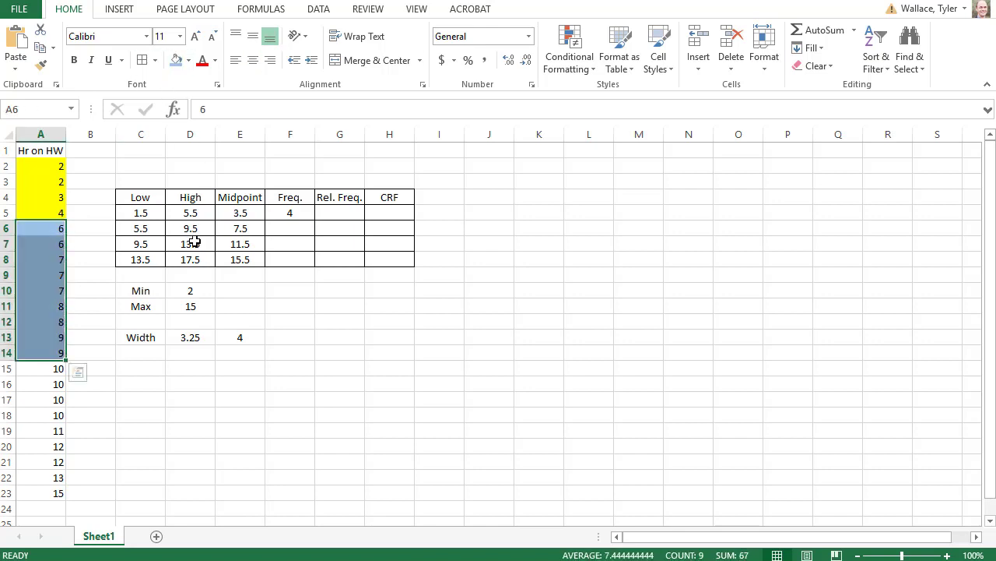
{"action": "left_click", "coordinate": [290, 228]}
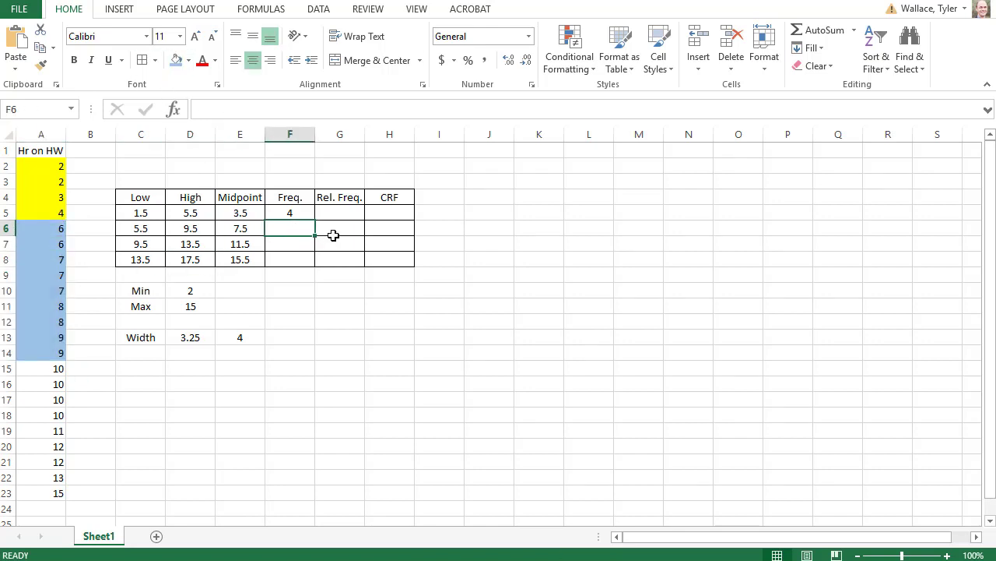
{"action": "type", "text": "9"}
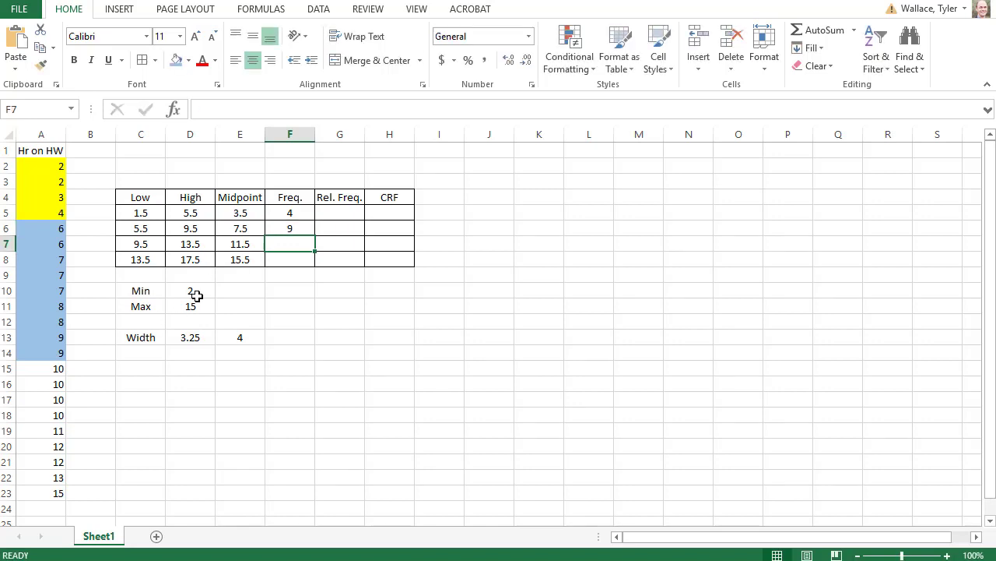
Step: Select the third class's values 10 to 13, enter its count of 8, and mark the last class
{"action": "left_click", "coordinate": [40, 367]}
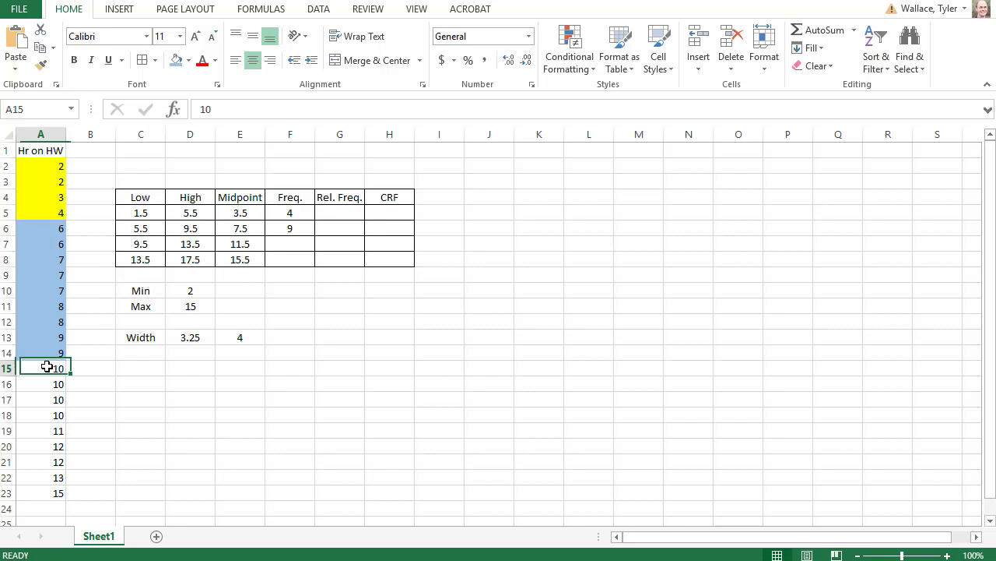
{"action": "left_click_drag", "start_coordinate": [41, 367], "coordinate": [41, 477]}
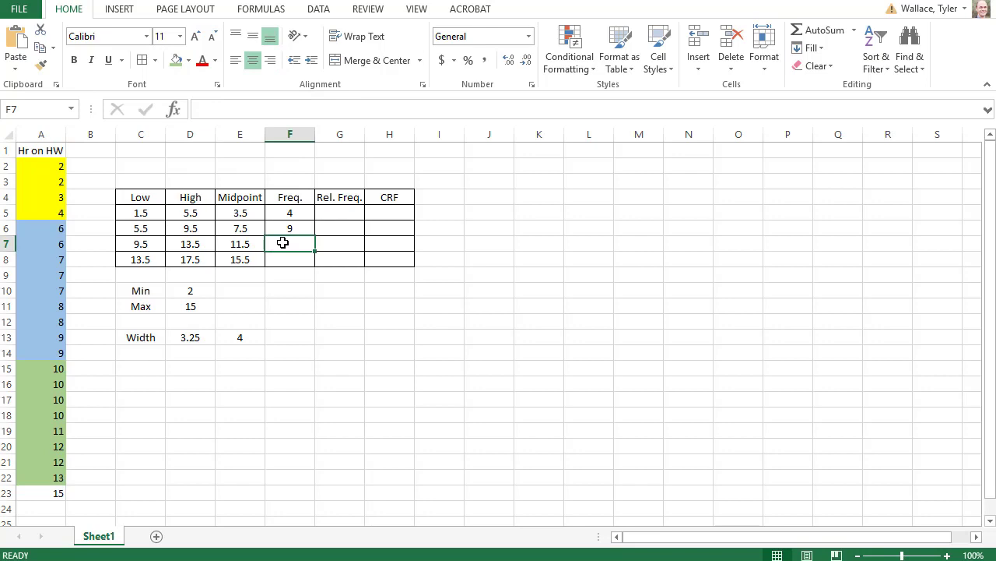
{"action": "type", "text": "8"}
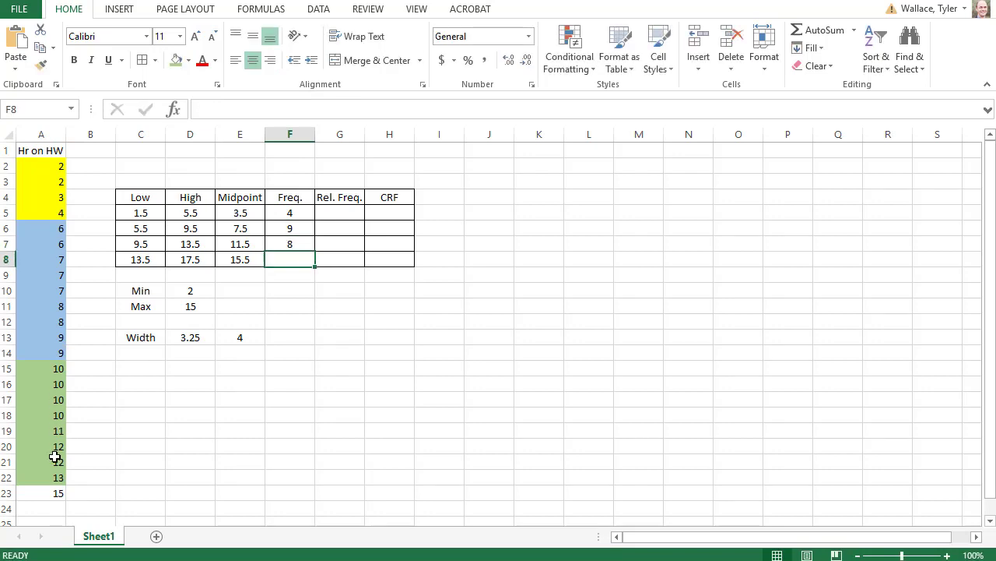
{"action": "left_click", "coordinate": [212, 60]}
{"action": "type", "text": "1"}
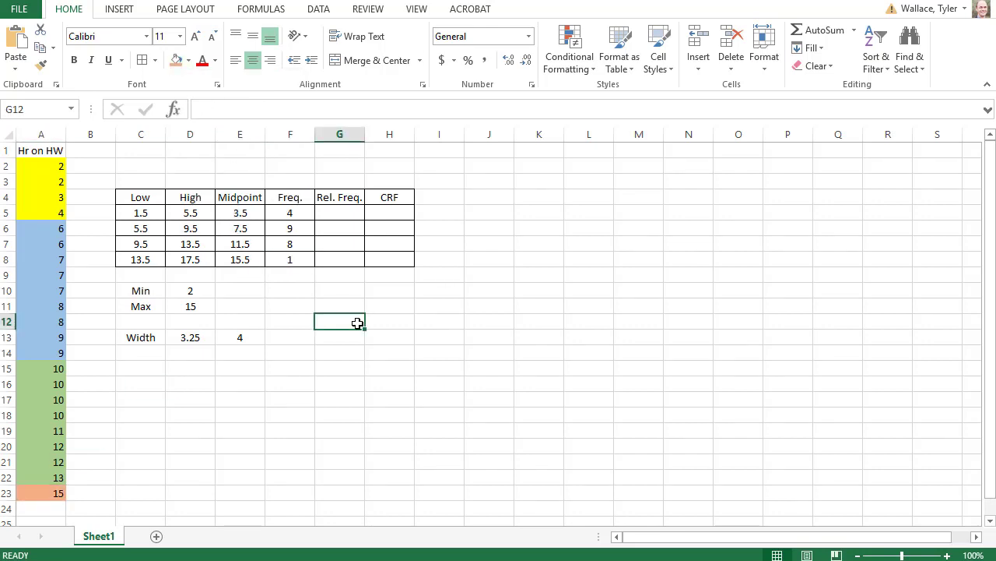
{"action": "left_click", "coordinate": [289, 289]}
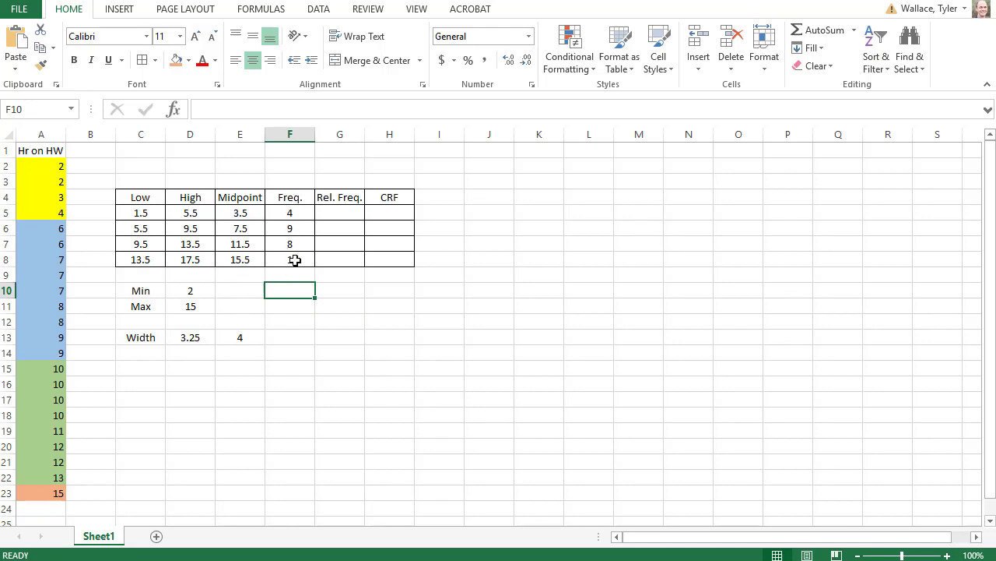
{"action": "mouse_move", "coordinate": [294, 263]}
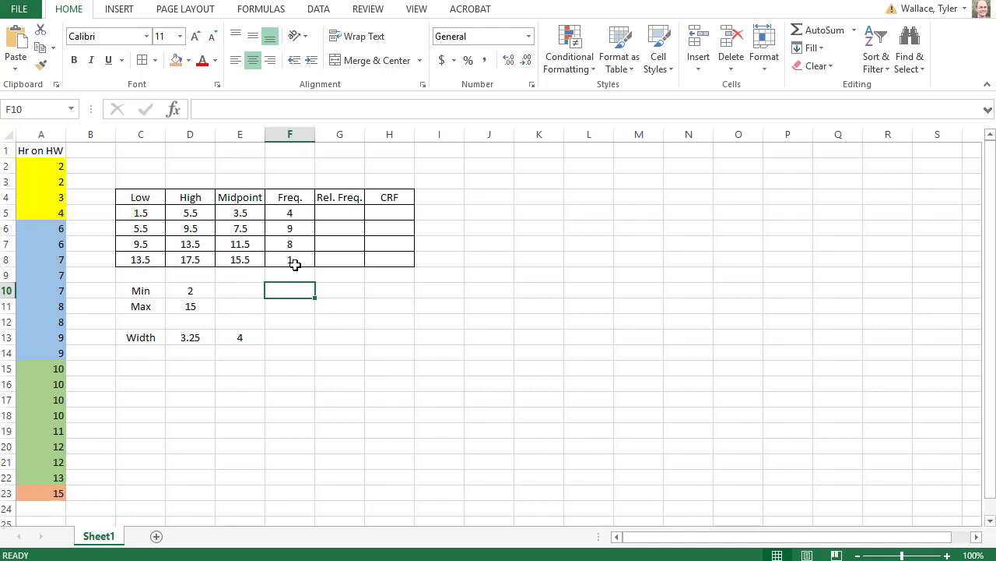
Step: Total the four class frequencies in F10 with =SUM(F5:F8), giving 22
{"action": "type", "text": "="}
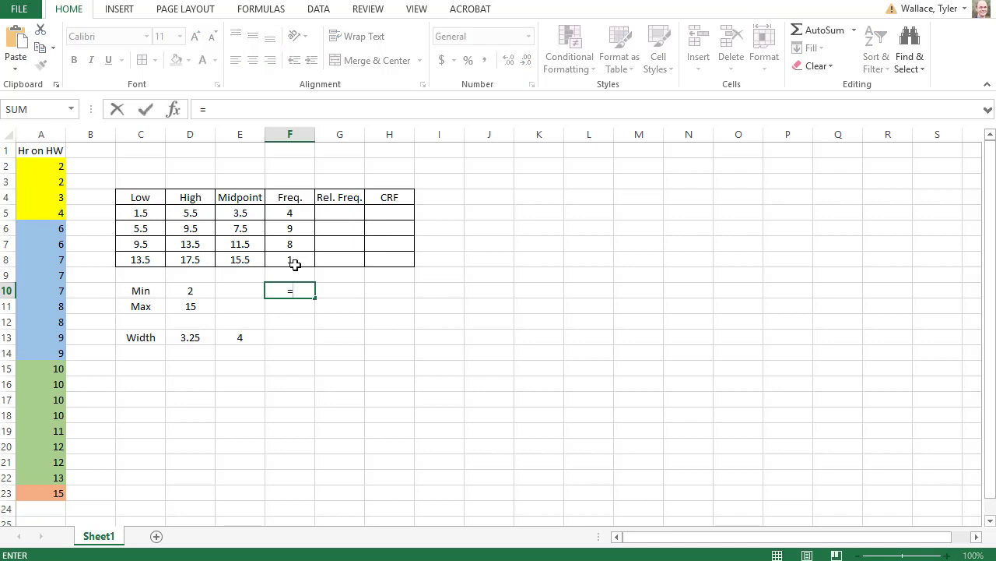
{"action": "type", "text": "sum*"}
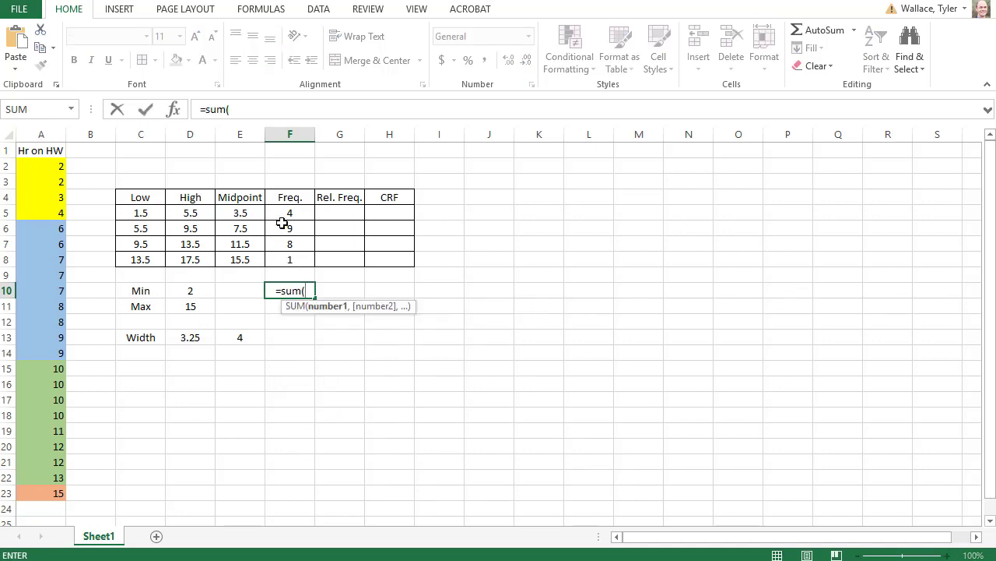
{"action": "left_click_drag", "start_coordinate": [290, 212], "coordinate": [290, 260]}
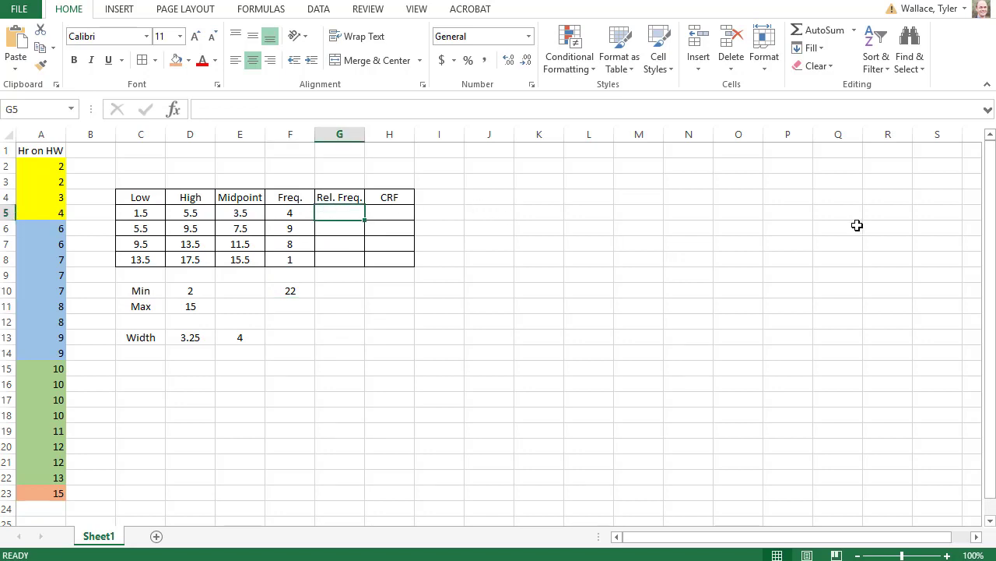
Step: Enter =F5/22 in G5 and fill it down to G8 for relative frequencies
{"action": "left_click", "coordinate": [290, 212]}
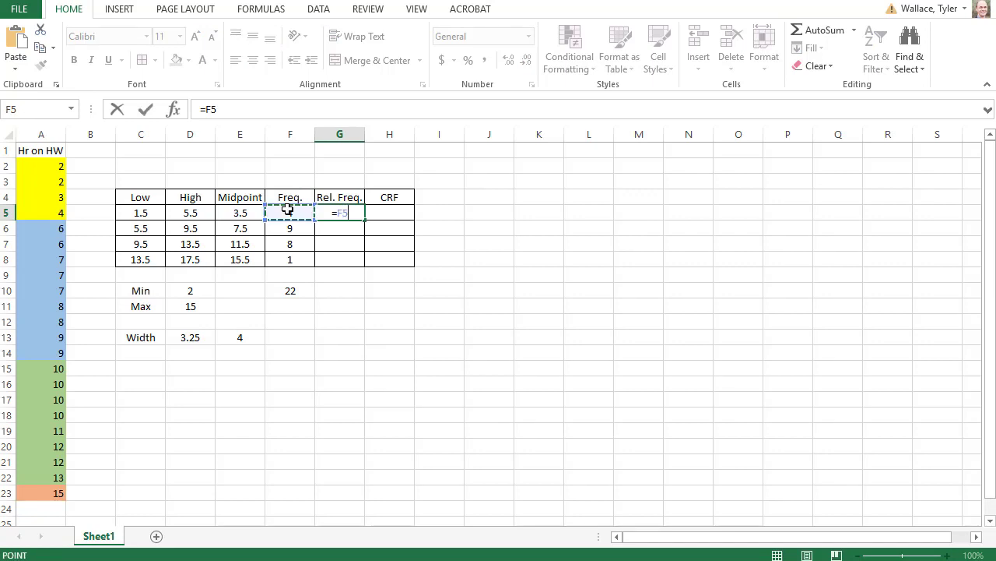
{"action": "type", "text": "/"}
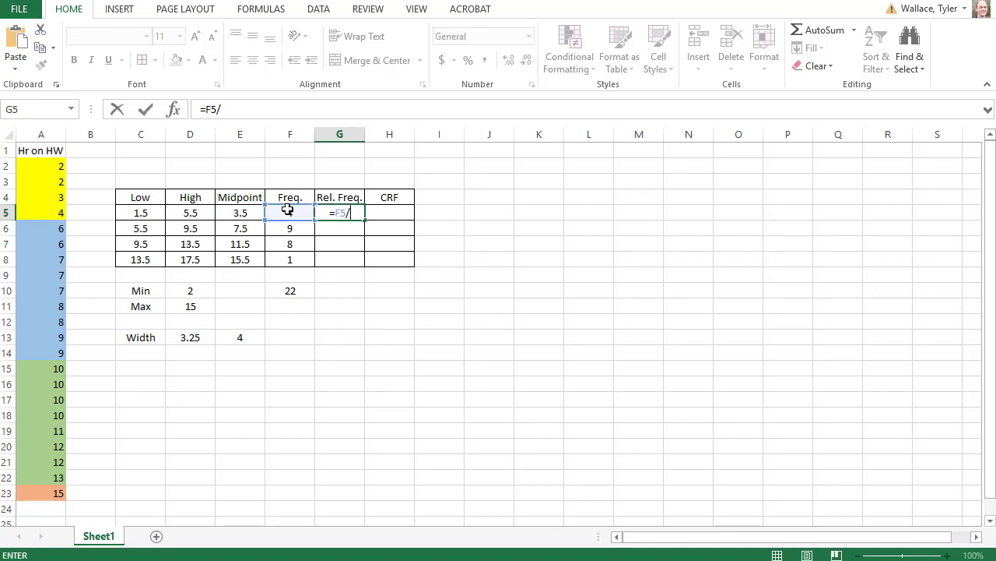
{"action": "type", "text": "22"}
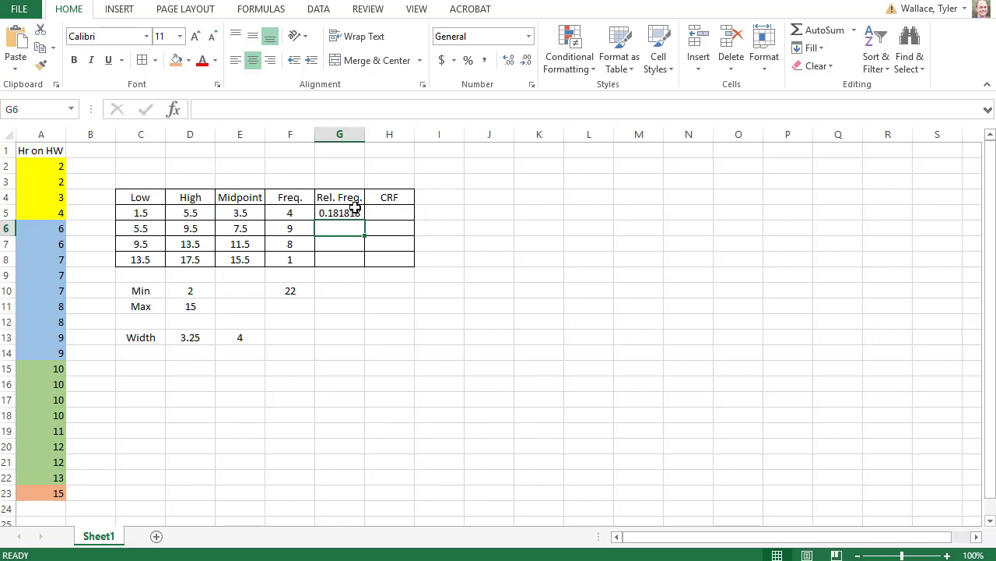
{"action": "left_click", "coordinate": [340, 213]}
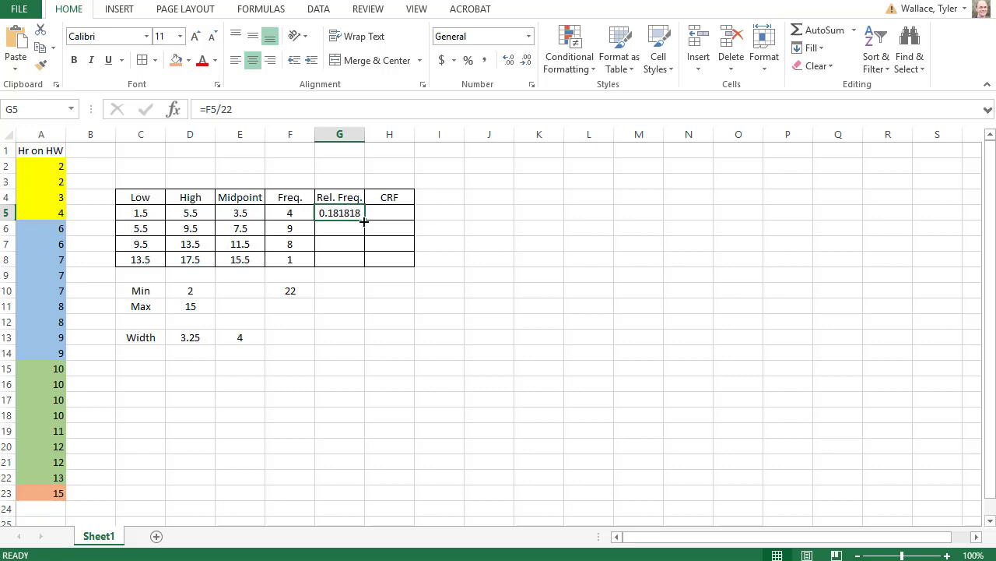
{"action": "left_click_drag", "start_coordinate": [365, 222], "coordinate": [365, 260]}
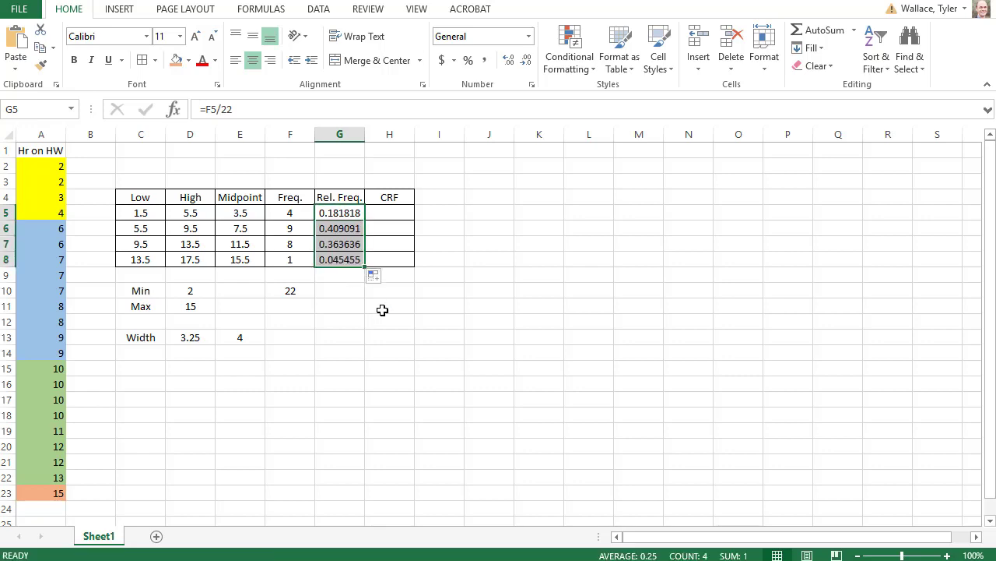
{"action": "left_click", "coordinate": [390, 306]}
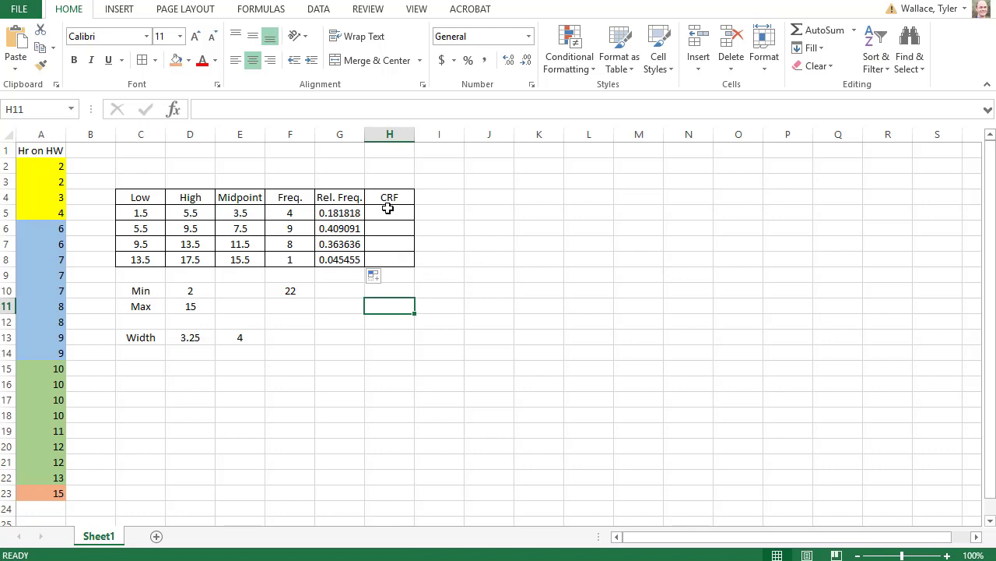
{"action": "left_click", "coordinate": [389, 212]}
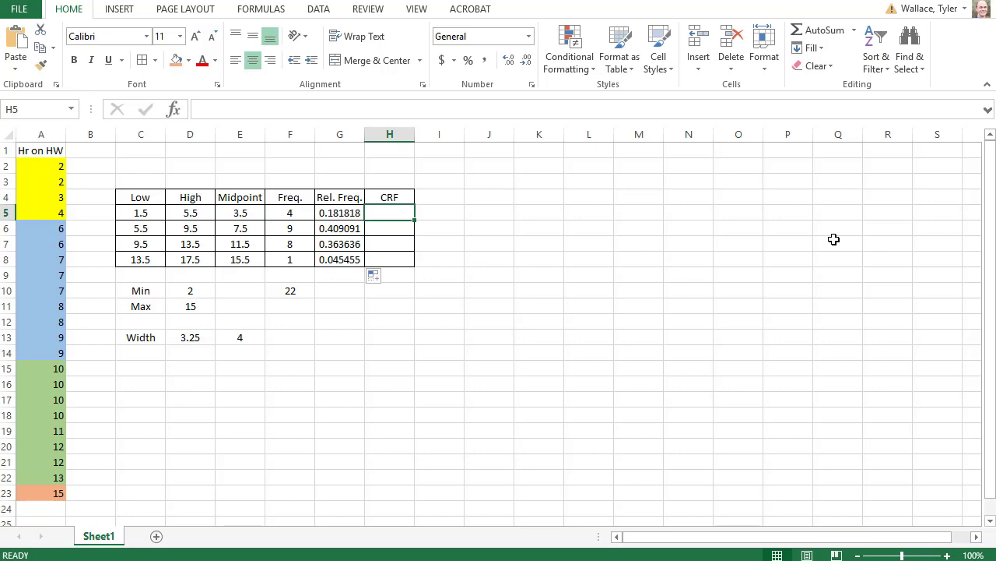
Step: Set the first CRF cell H5 to =G5, showing 0.181818
{"action": "type", "text": "="}
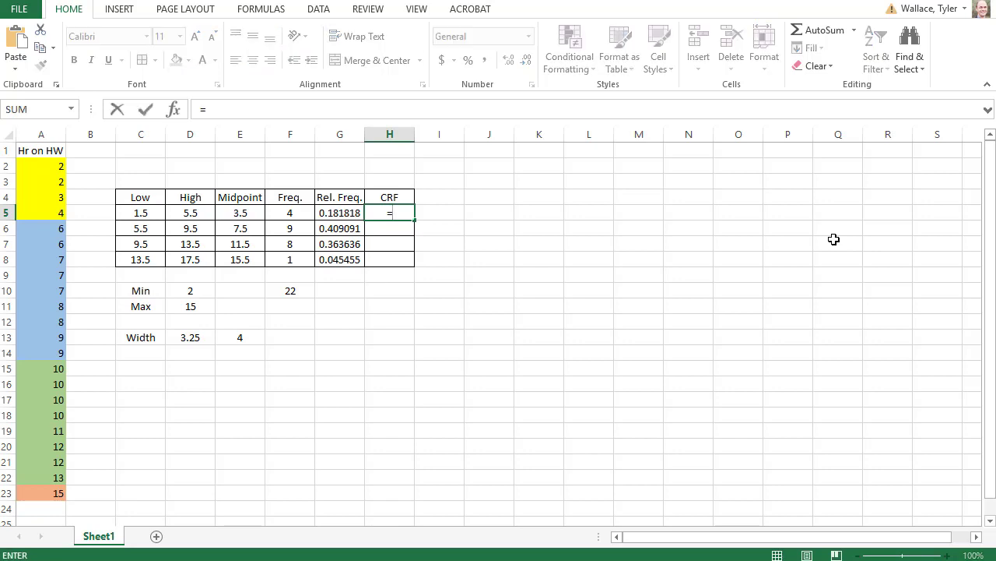
{"action": "left_click", "coordinate": [340, 212]}
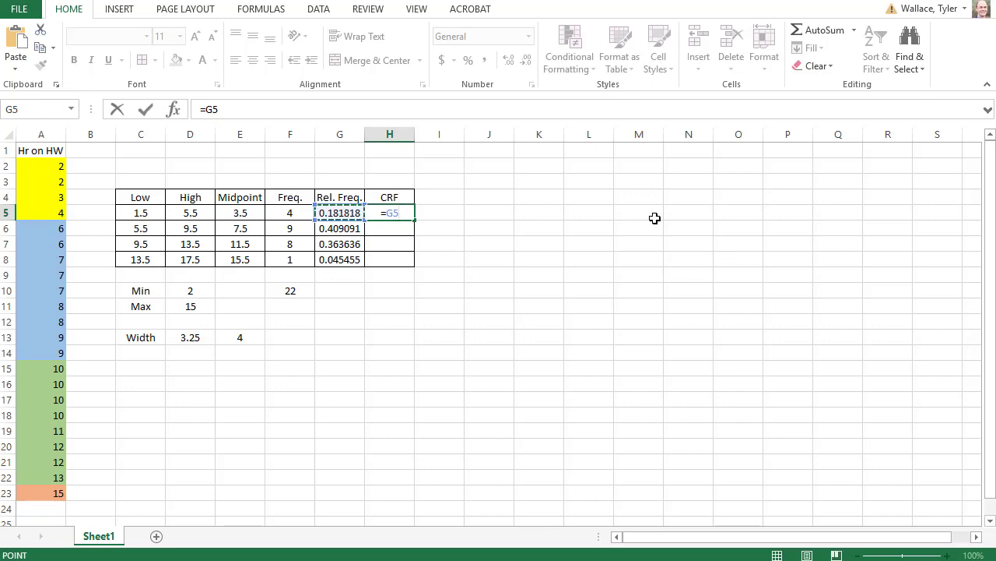
{"action": "key", "text": "enter"}
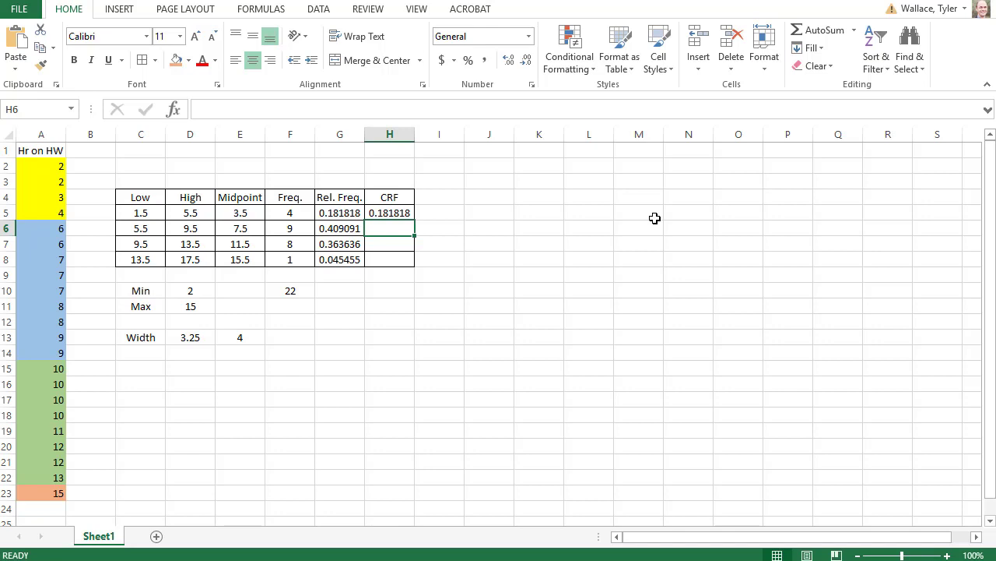
Step: Enter =H5+G6 in H6 for 0.590909 and extend it down the CRF column
{"action": "type", "text": "="}
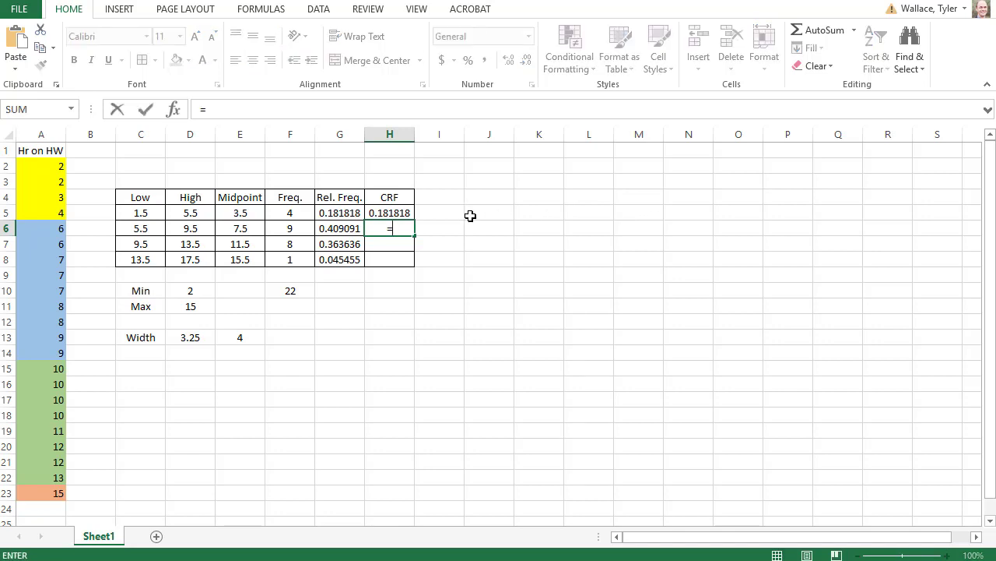
{"action": "left_click", "coordinate": [389, 213]}
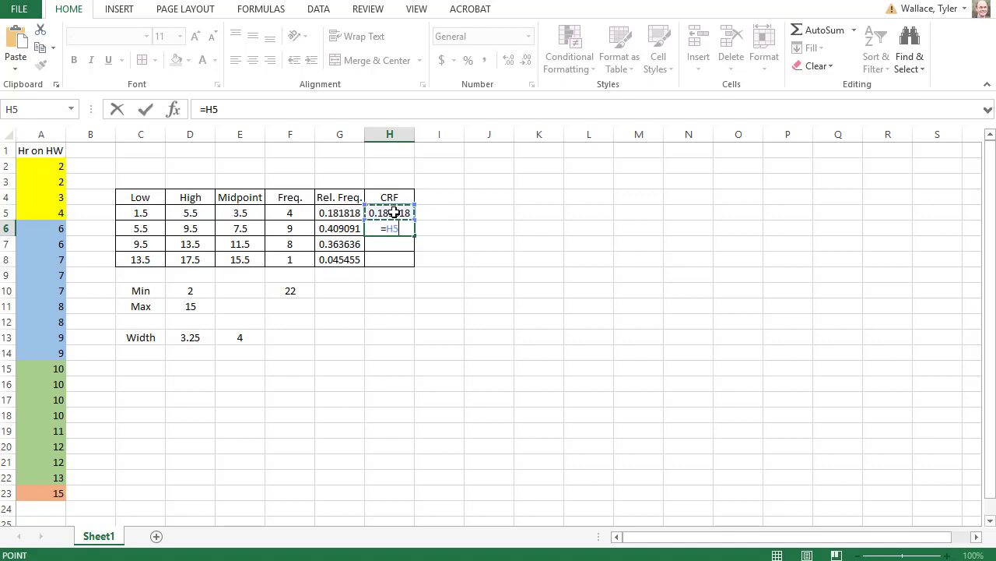
{"action": "left_click", "coordinate": [339, 228]}
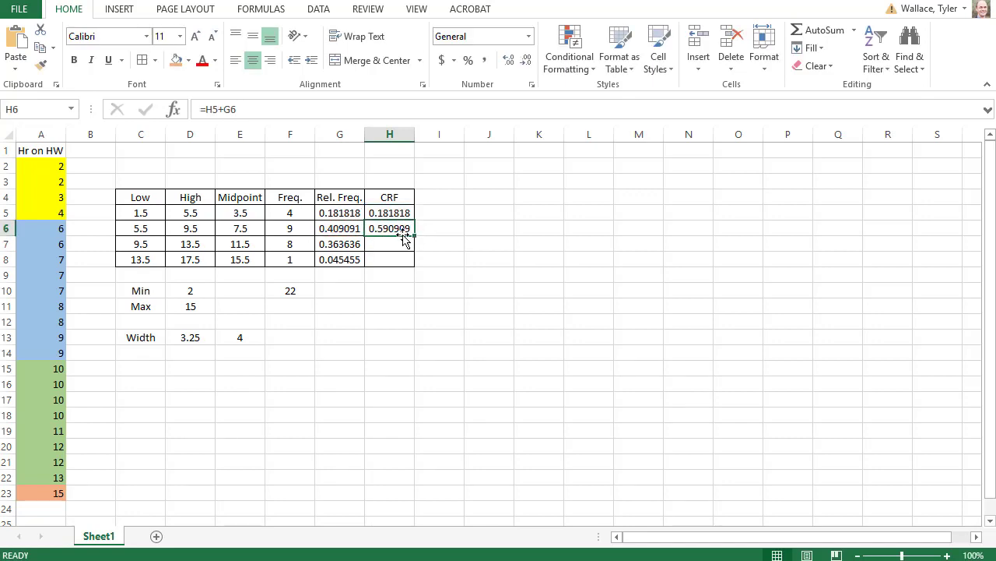
{"action": "left_click_drag", "start_coordinate": [404, 228], "coordinate": [404, 259]}
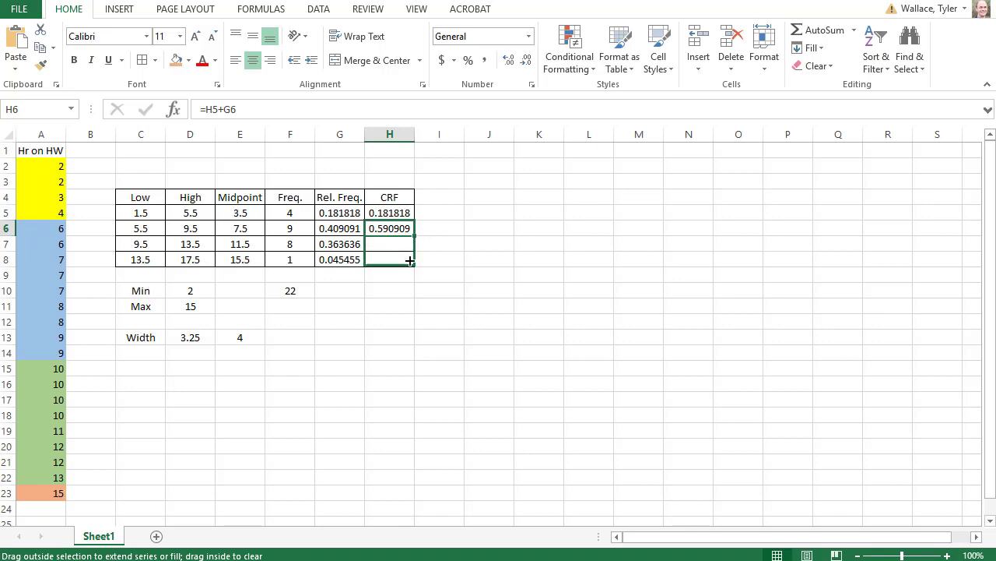